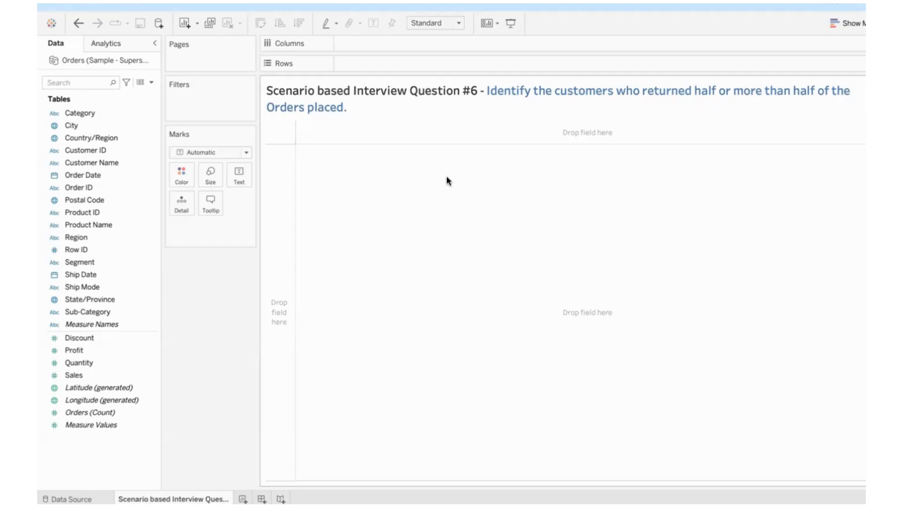
pyautogui.moveTo(575, 100)
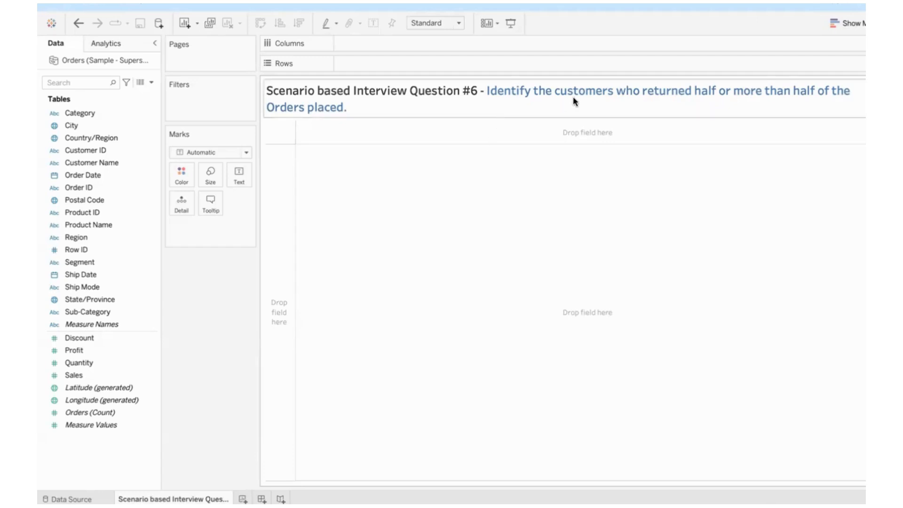
pyautogui.moveTo(724, 107)
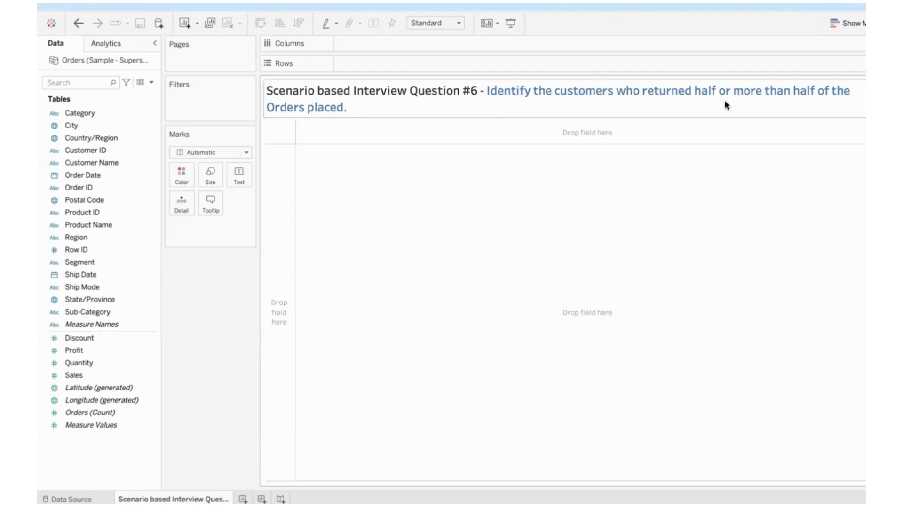
pyautogui.moveTo(400, 117)
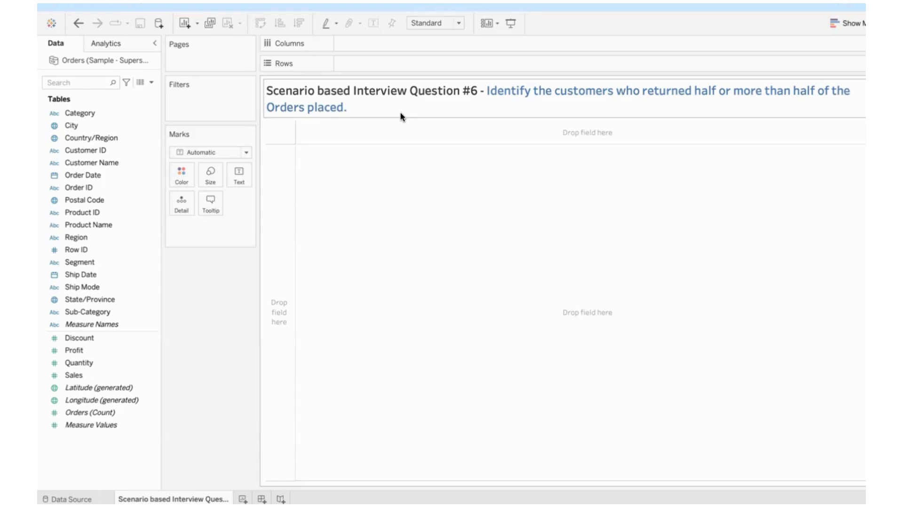
pyautogui.moveTo(583, 99)
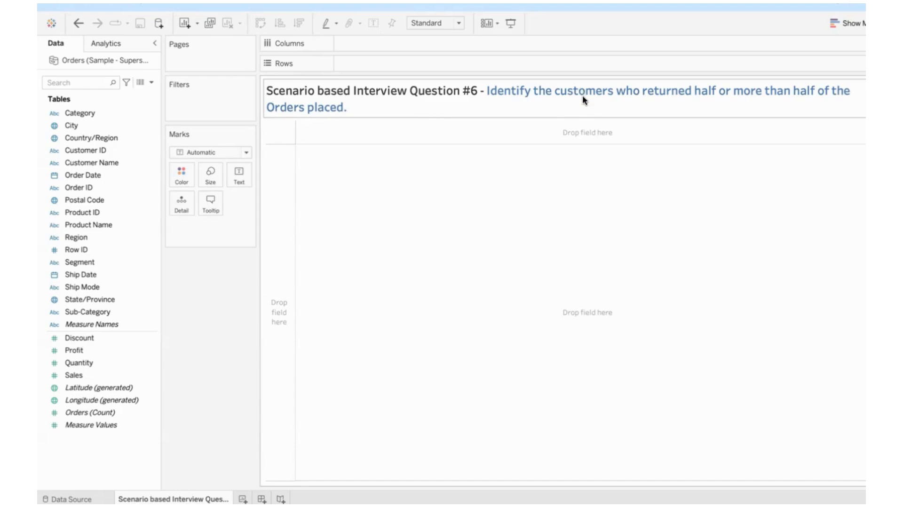
pyautogui.moveTo(546, 177)
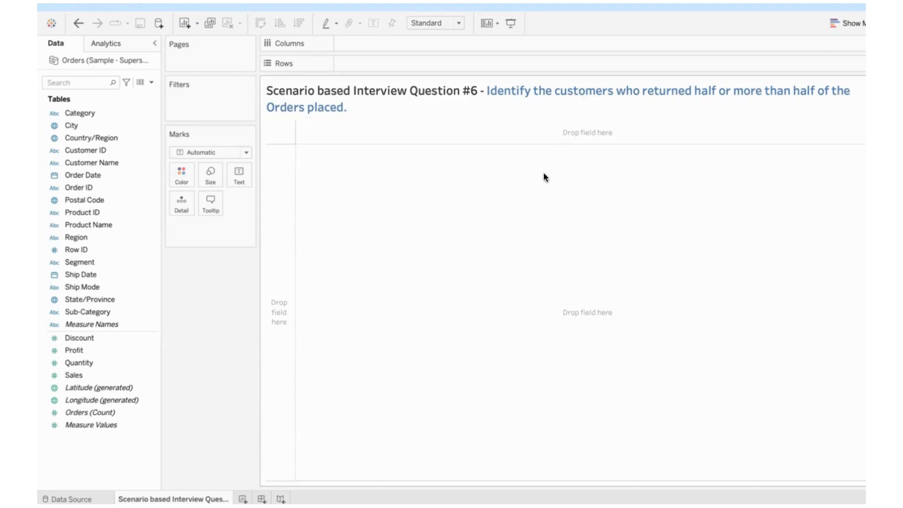
pyautogui.moveTo(669, 107)
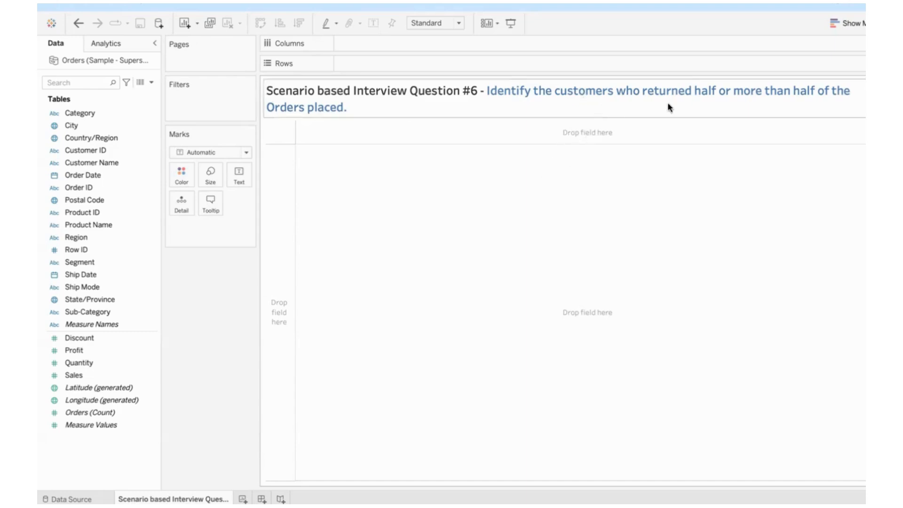
pyautogui.moveTo(457, 199)
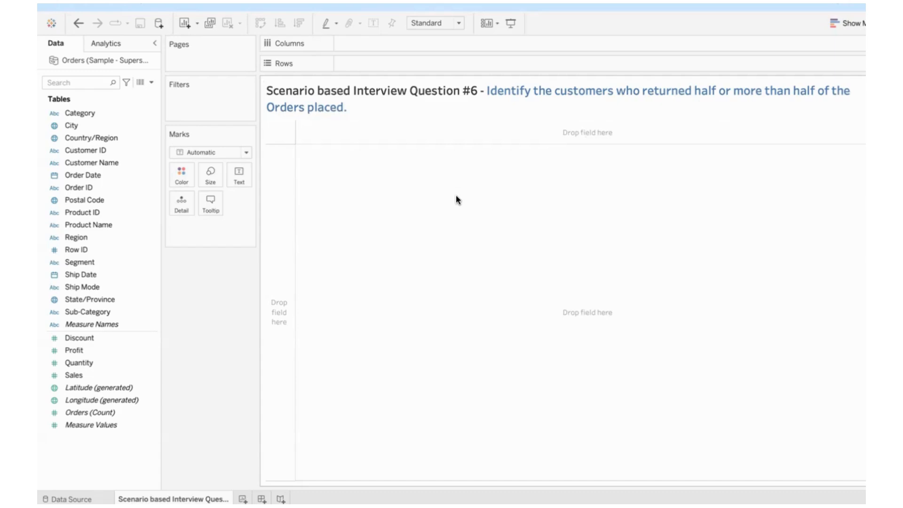
pyautogui.moveTo(86, 71)
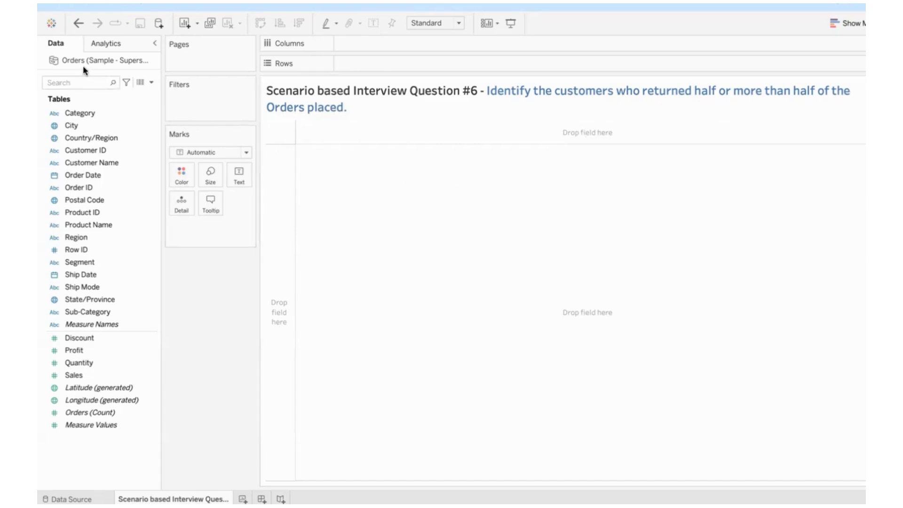
pyautogui.moveTo(363, 118)
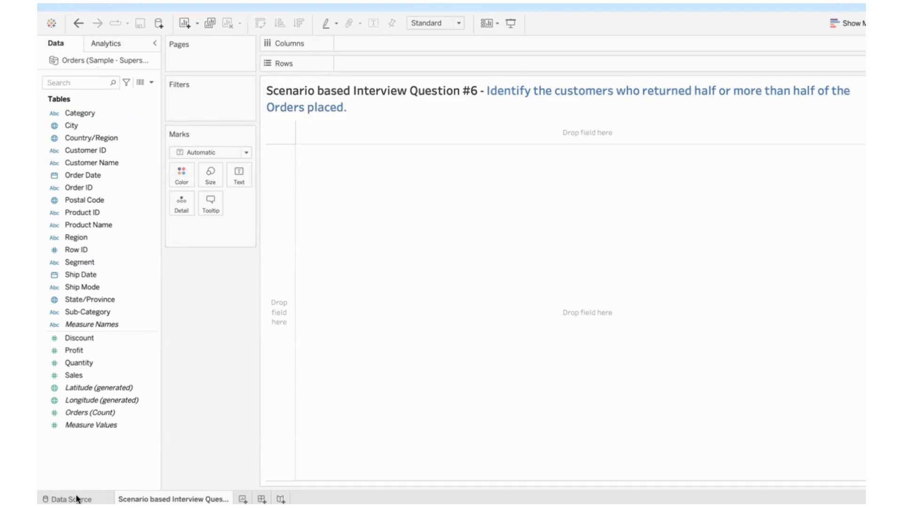
# Left-join the Returns table to Orders on Order ID so every order is kept
pyautogui.click(69, 499)
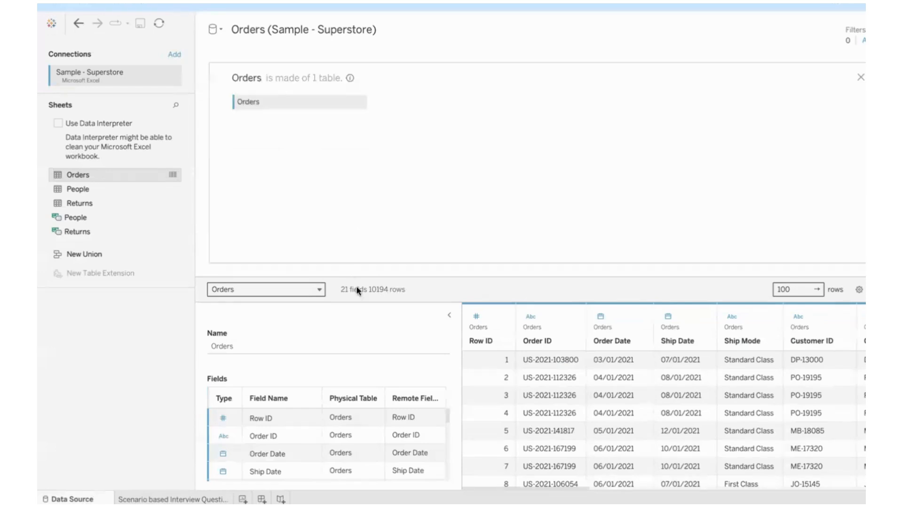
pyautogui.moveTo(117, 199)
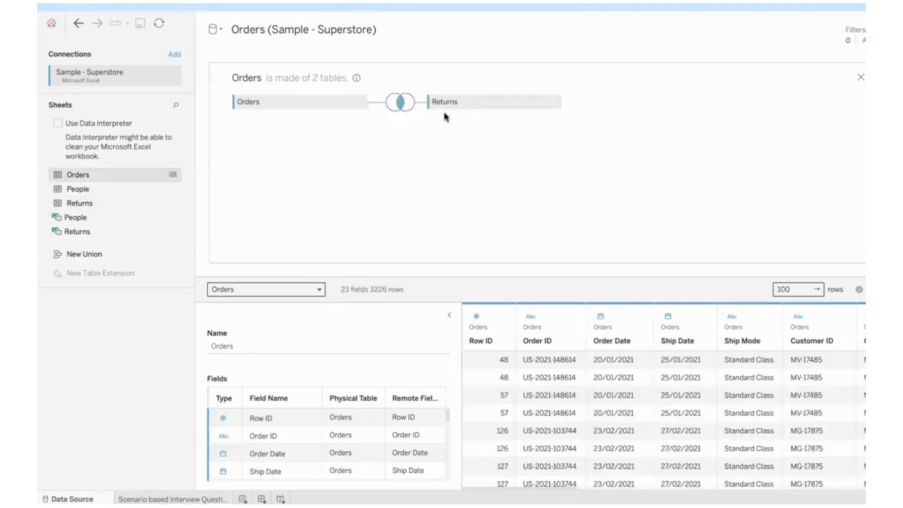
pyautogui.click(398, 102)
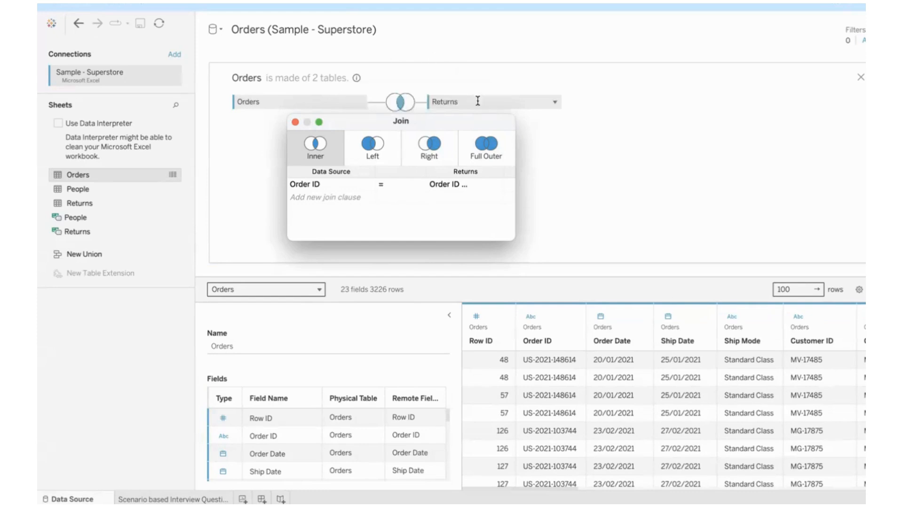
pyautogui.click(373, 146)
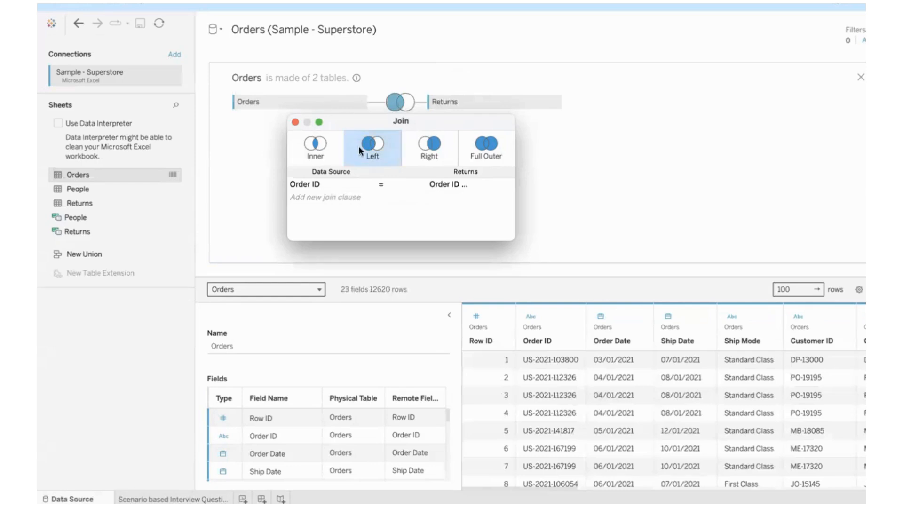
pyautogui.moveTo(362, 146)
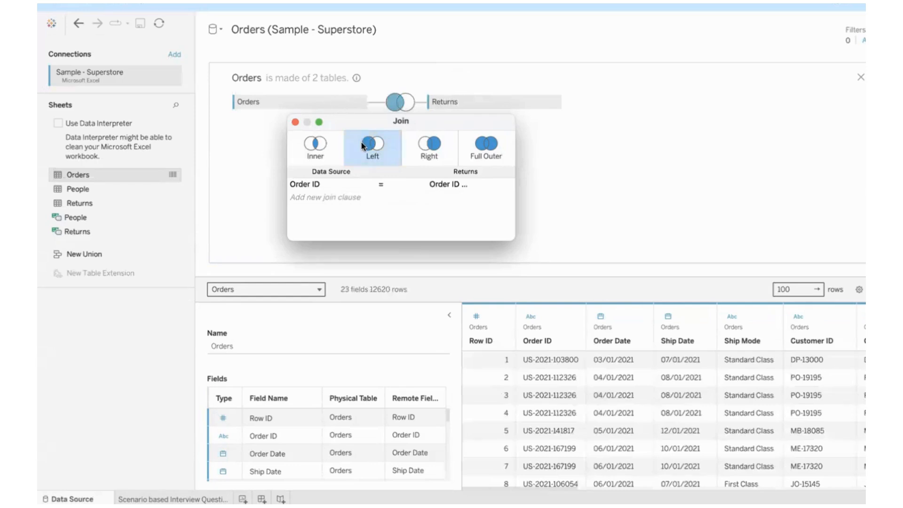
pyautogui.moveTo(372, 143)
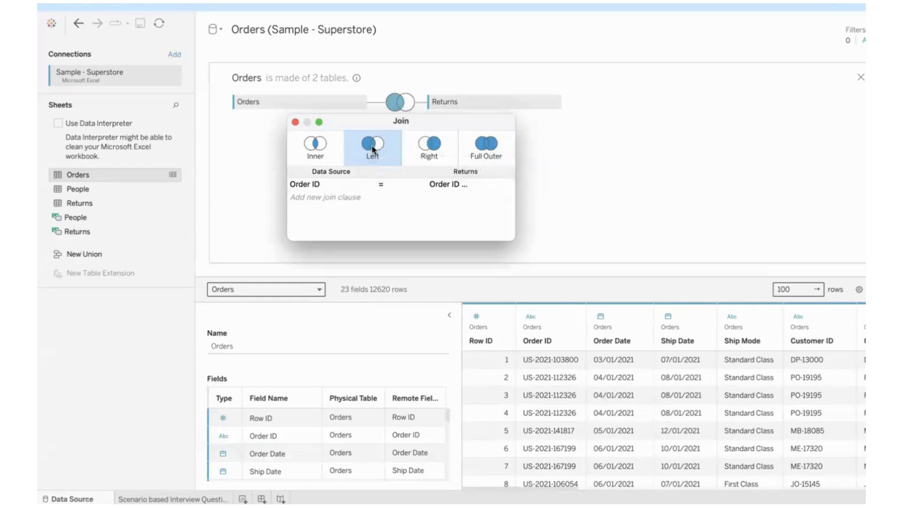
pyautogui.moveTo(373, 143)
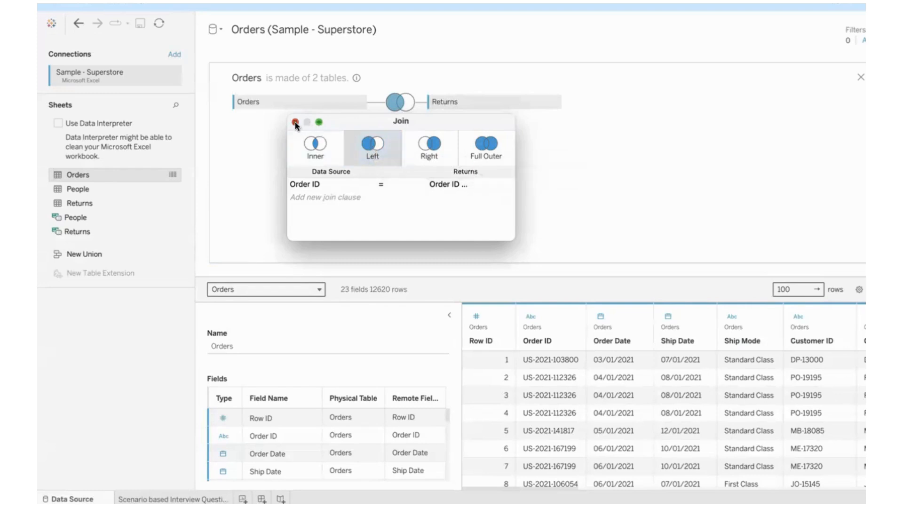
pyautogui.click(167, 499)
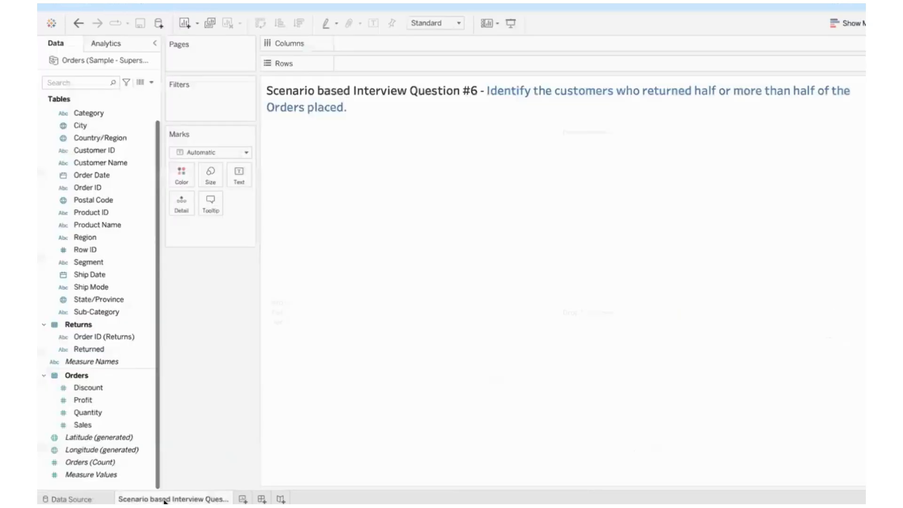
# List all Customer Names on Rows with a distinct count of Order ID beside each
pyautogui.click(100, 163)
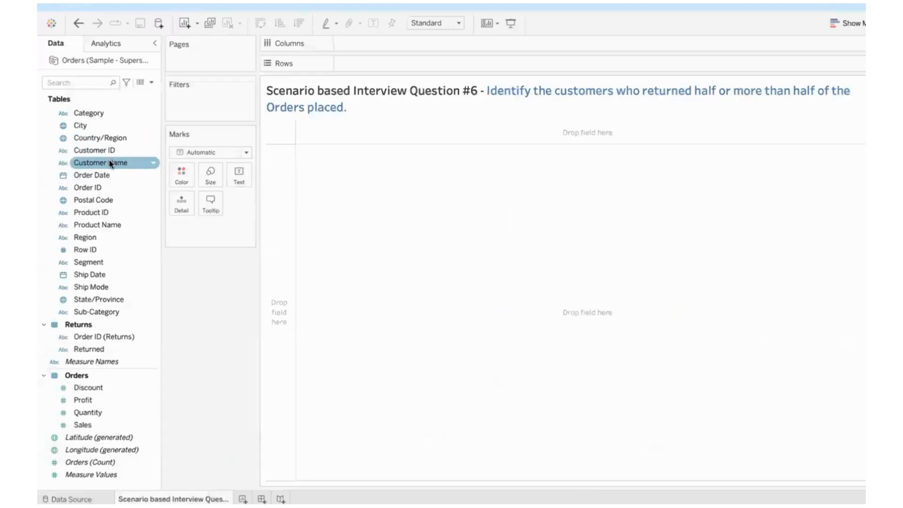
pyautogui.moveTo(101, 163); pyautogui.dragTo(297, 63)
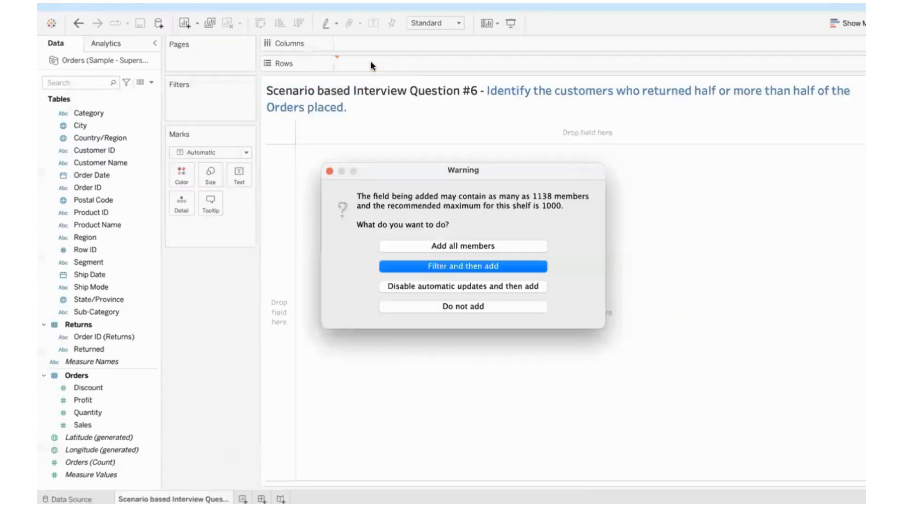
pyautogui.click(463, 246)
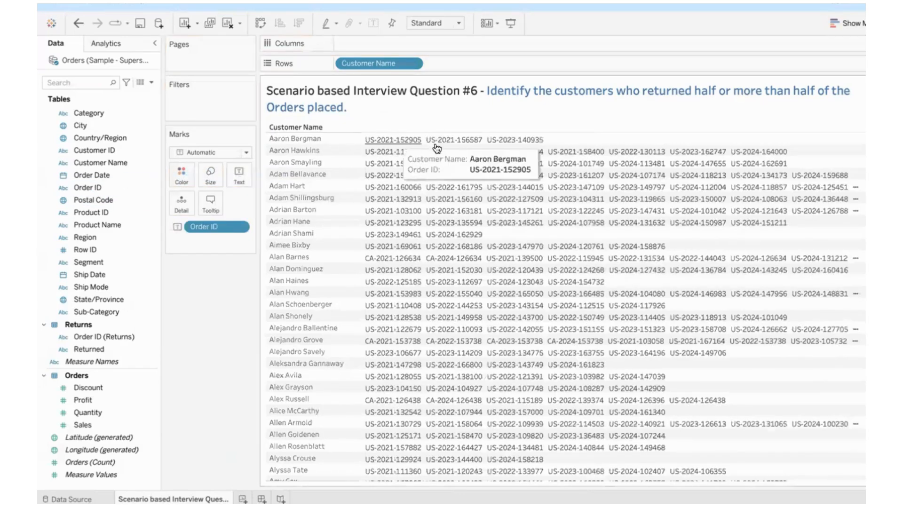
pyautogui.moveTo(551, 159)
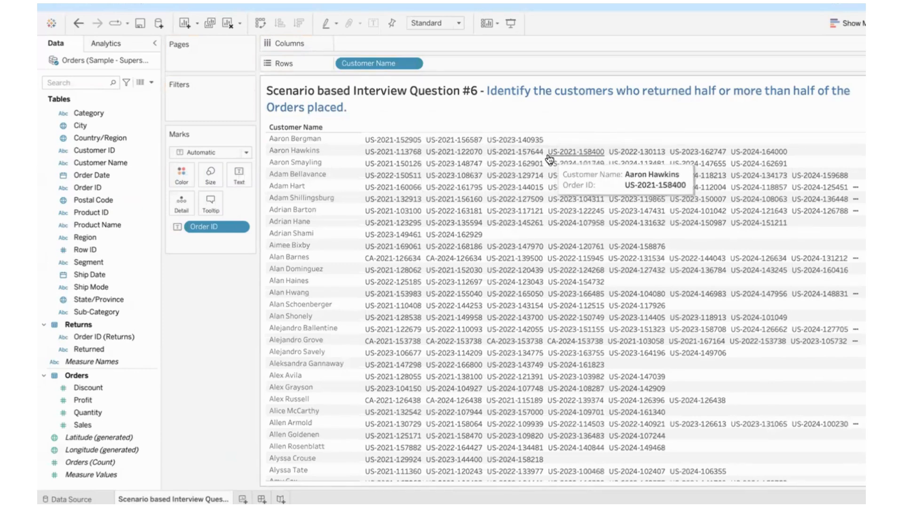
pyautogui.moveTo(502, 162)
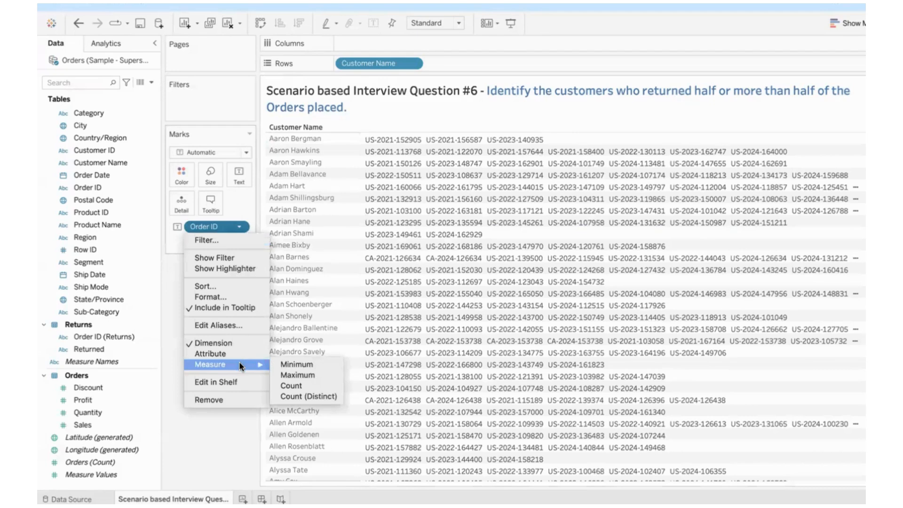
pyautogui.moveTo(309, 396)
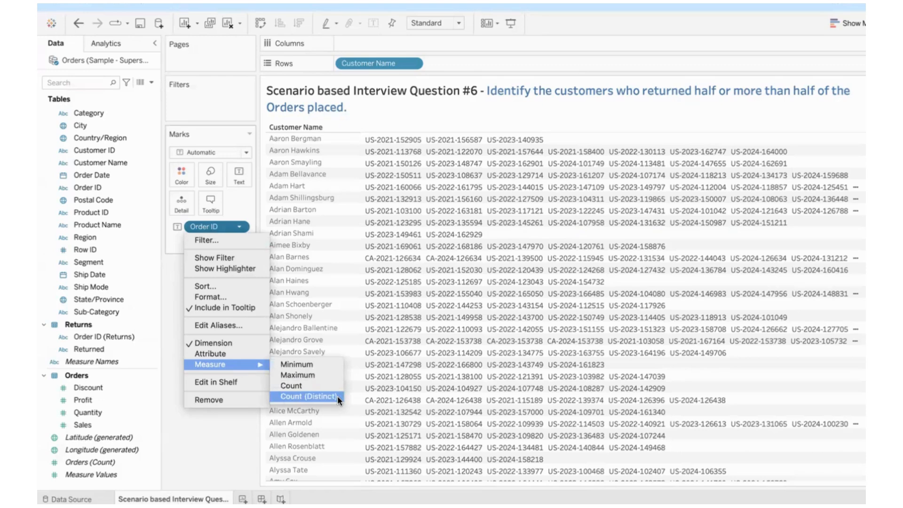
pyautogui.click(308, 397)
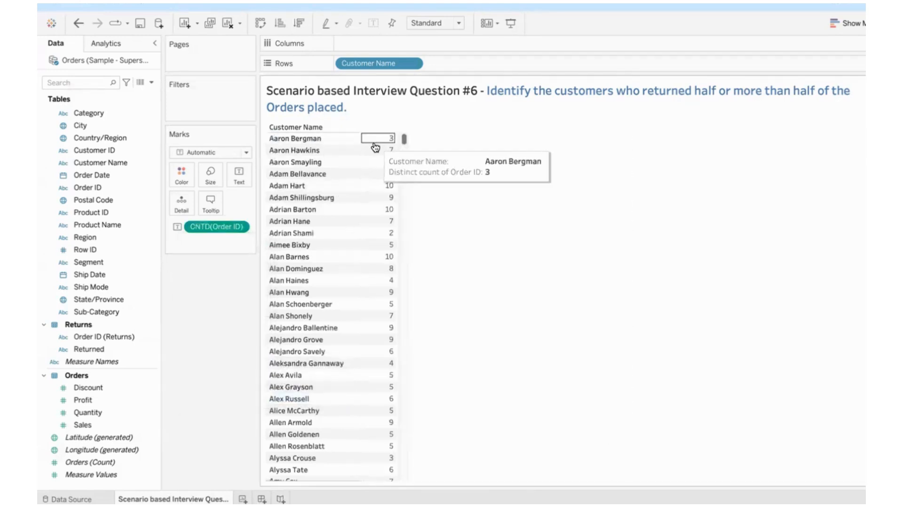
pyautogui.moveTo(375, 216)
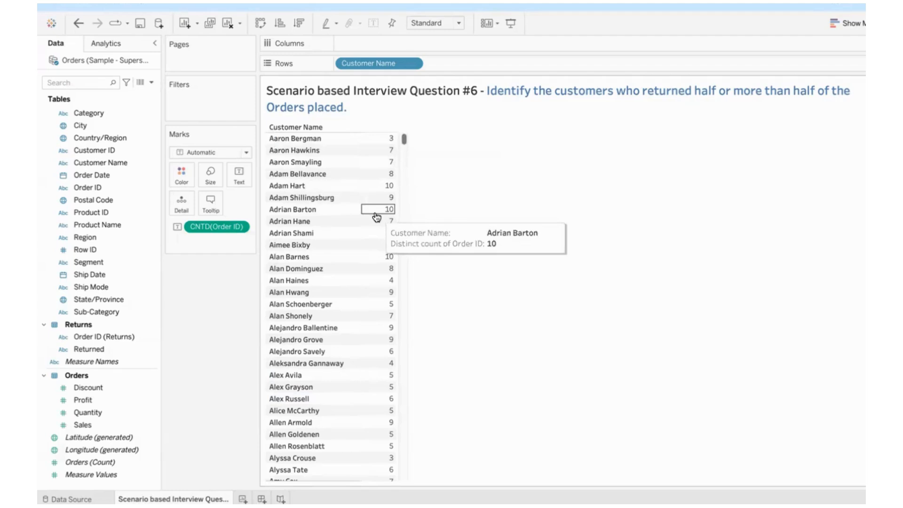
pyautogui.moveTo(205, 311)
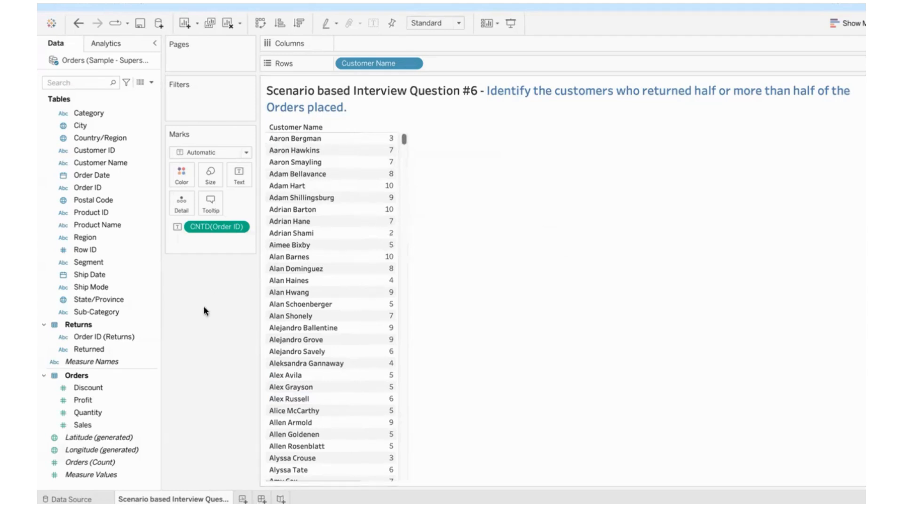
# Add a distinct count of returned Order IDs as a second column via a text table with Measure Names
pyautogui.click(94, 336)
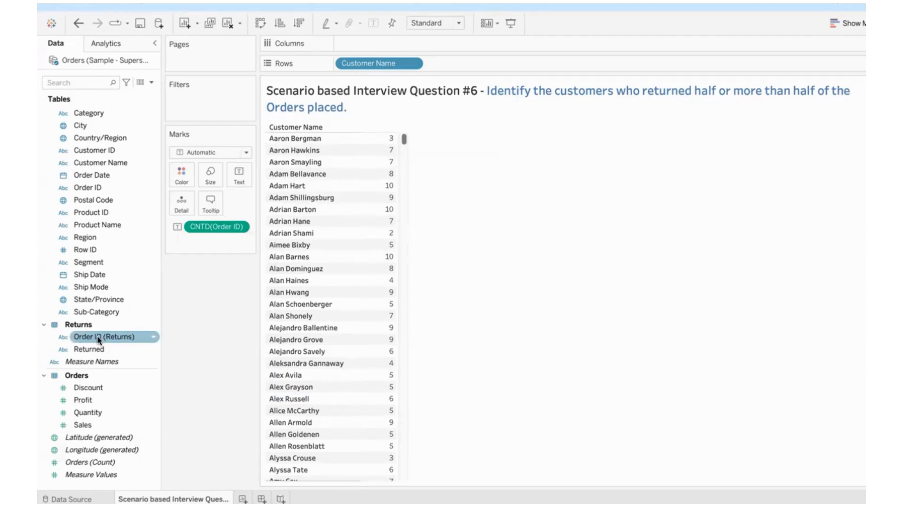
pyautogui.moveTo(77, 338)
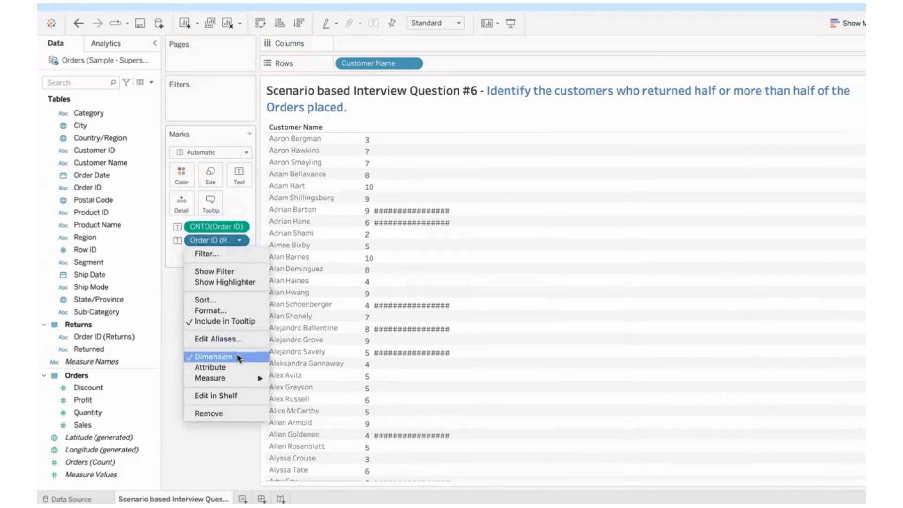
pyautogui.moveTo(210, 378)
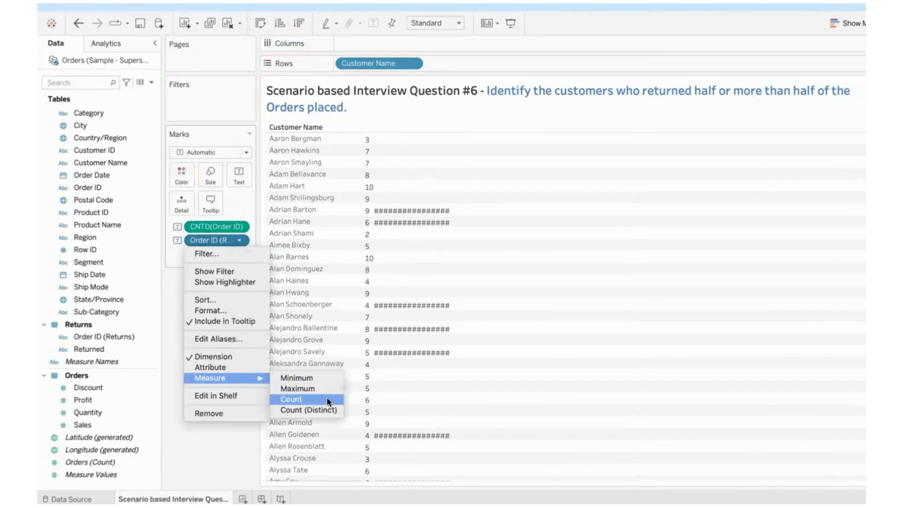
pyautogui.click(291, 398)
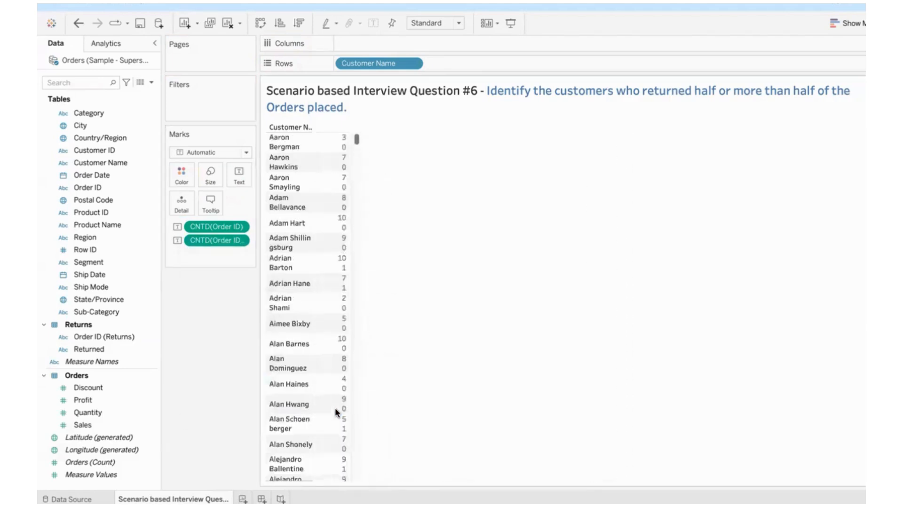
pyautogui.moveTo(857, 29)
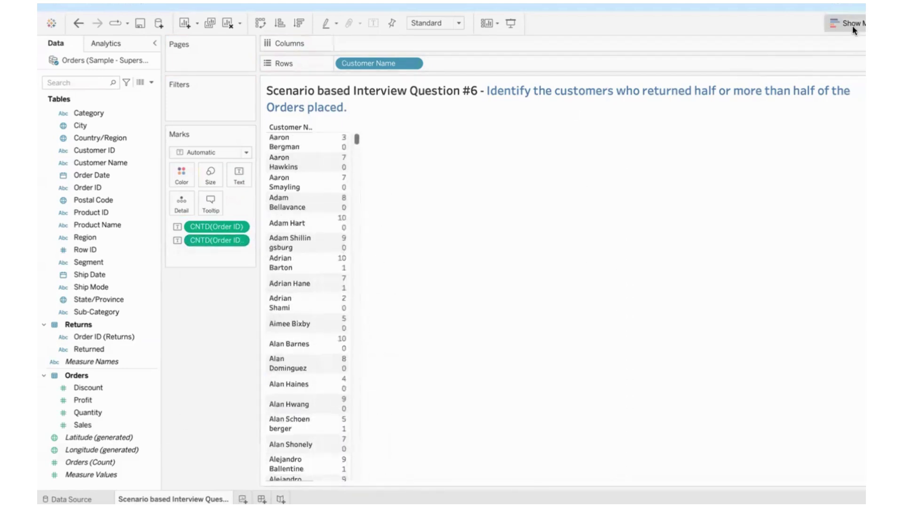
pyautogui.click(850, 22)
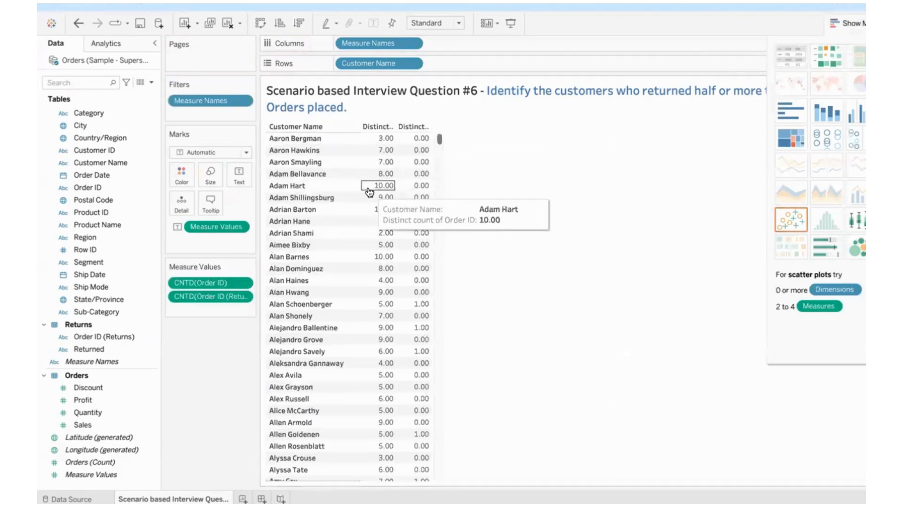
pyautogui.moveTo(768, 43)
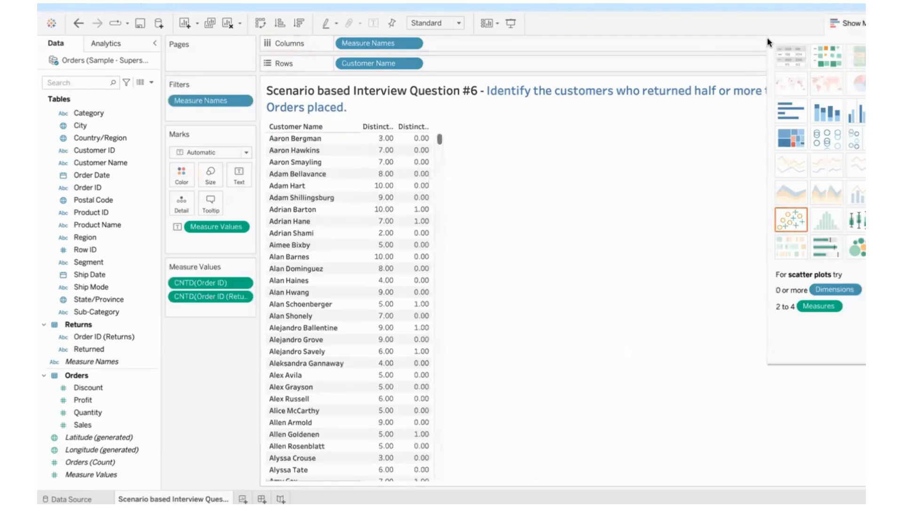
pyautogui.click(836, 25)
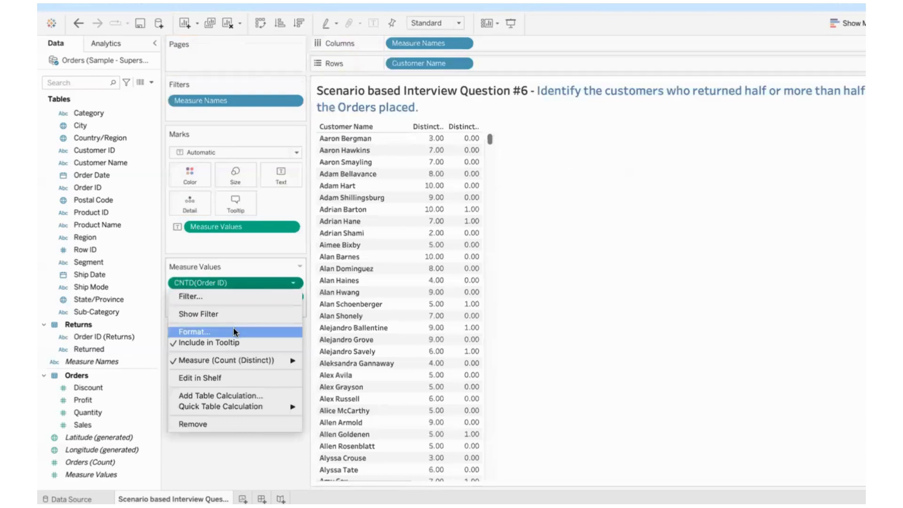
# Format CNTD(Order ID) and CNTD(Order ID (Returns)) as custom numbers with 0 decimals
pyautogui.click(194, 332)
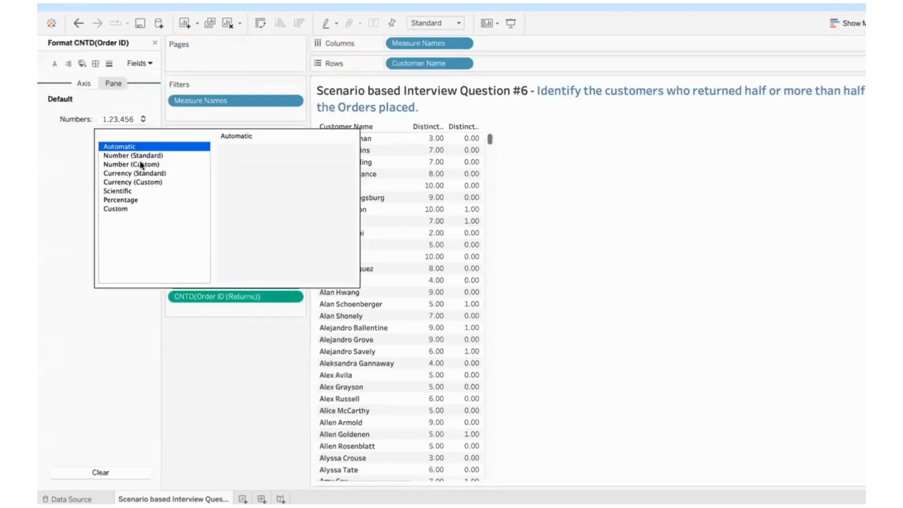
pyautogui.click(132, 164)
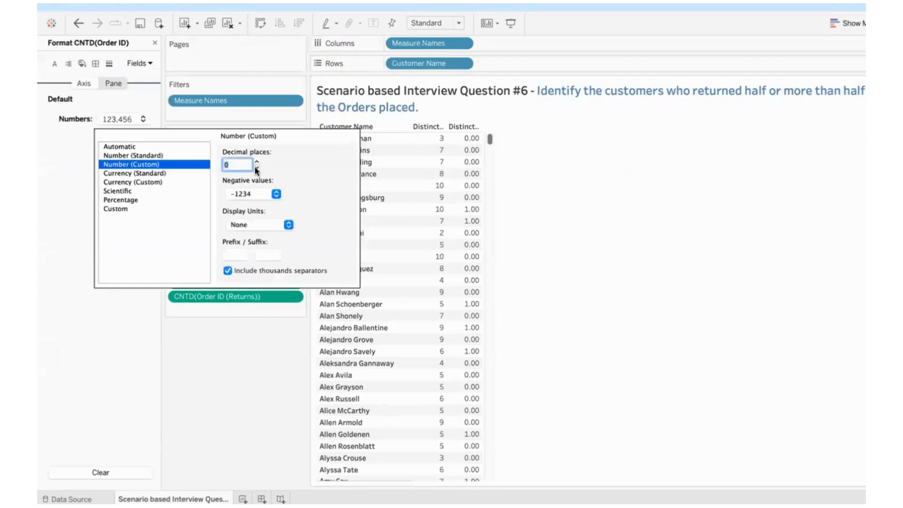
pyautogui.click(140, 63)
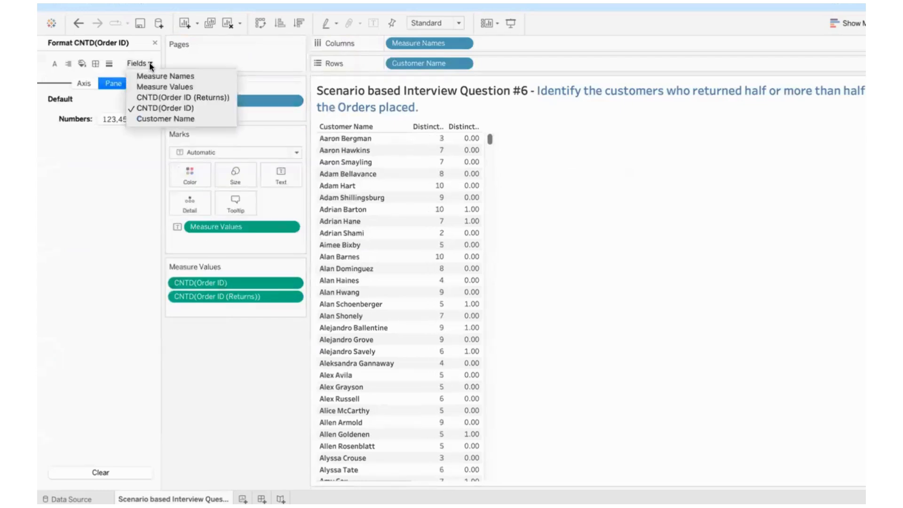
pyautogui.click(184, 97)
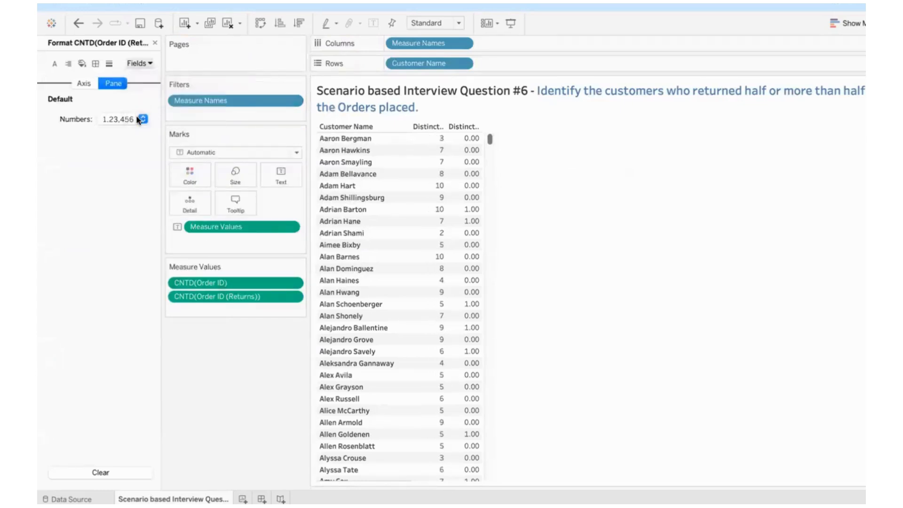
pyautogui.click(145, 119)
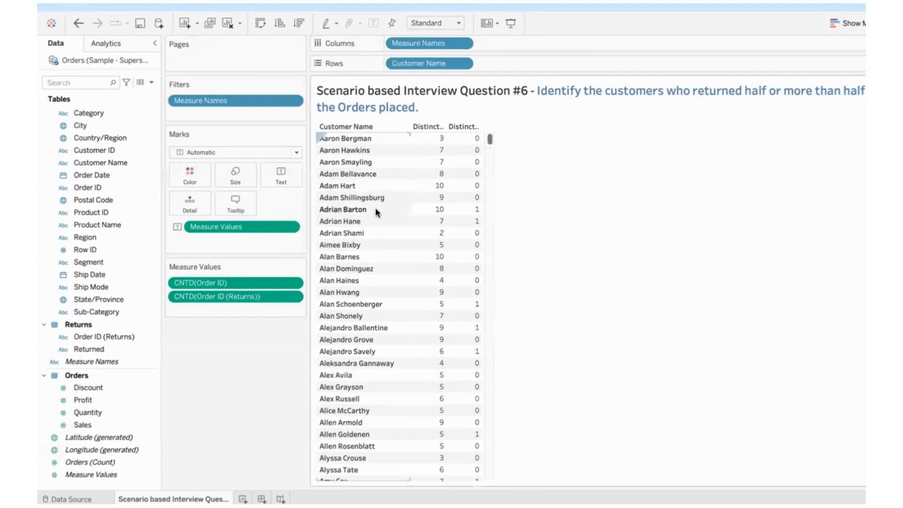
pyautogui.moveTo(464, 210)
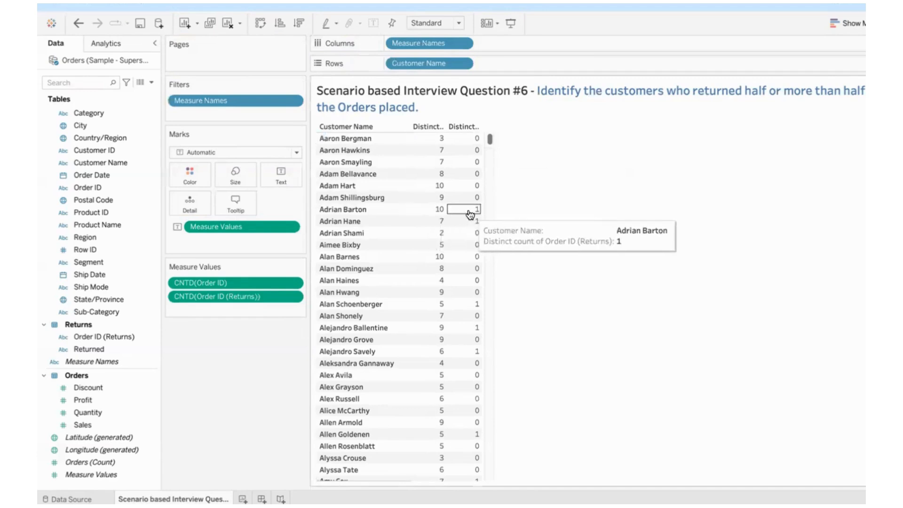
pyautogui.moveTo(378, 299)
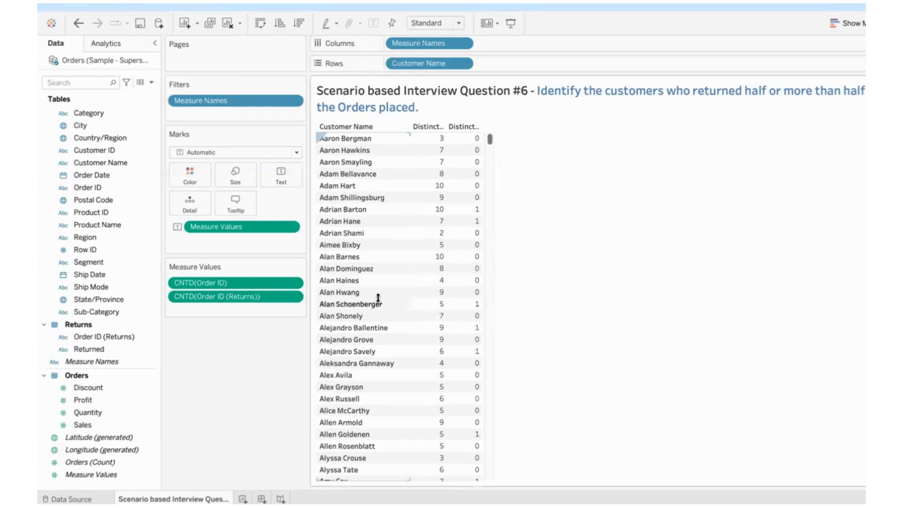
pyautogui.moveTo(467, 306)
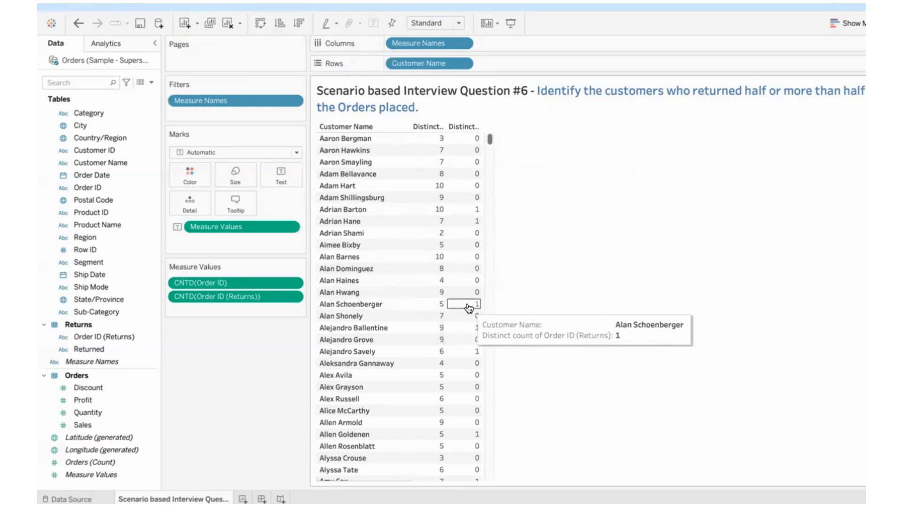
pyautogui.moveTo(451, 246)
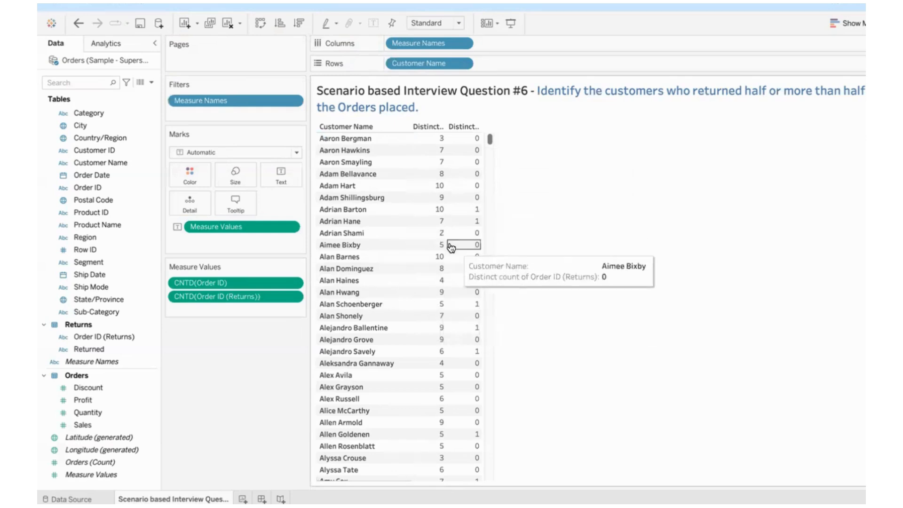
pyautogui.moveTo(546, 280)
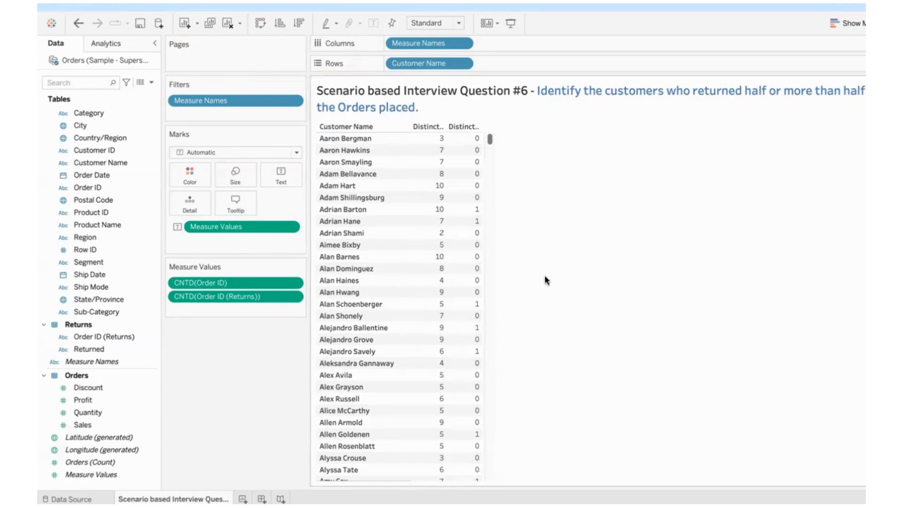
pyautogui.moveTo(724, 130)
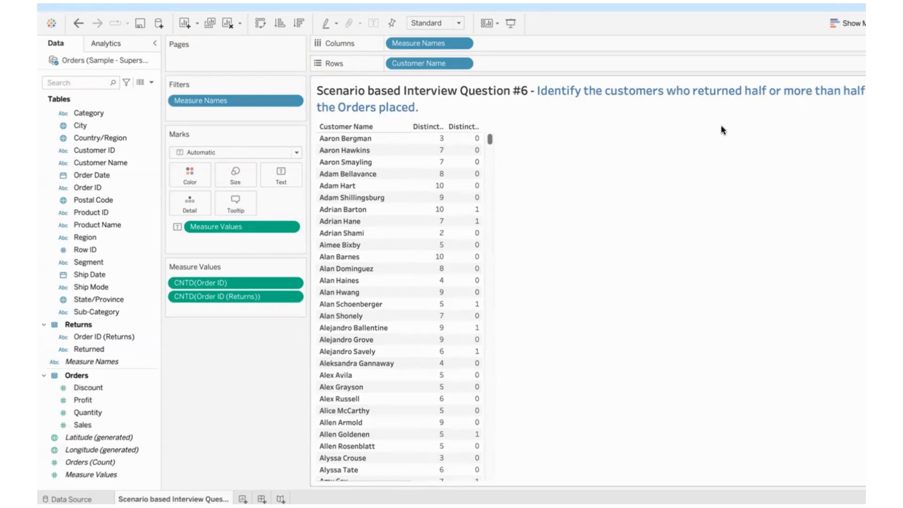
pyautogui.moveTo(598, 175)
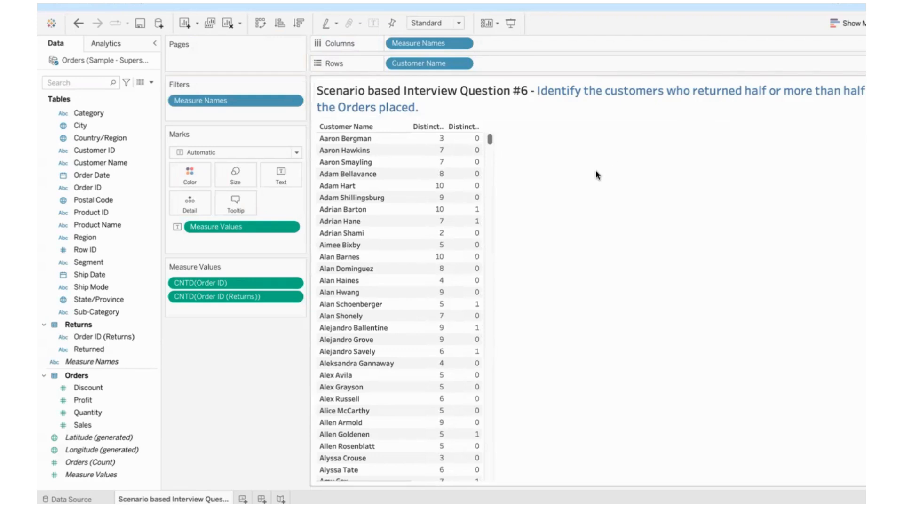
# Start a Customer Name filter and move to its Condition options
pyautogui.click(100, 163)
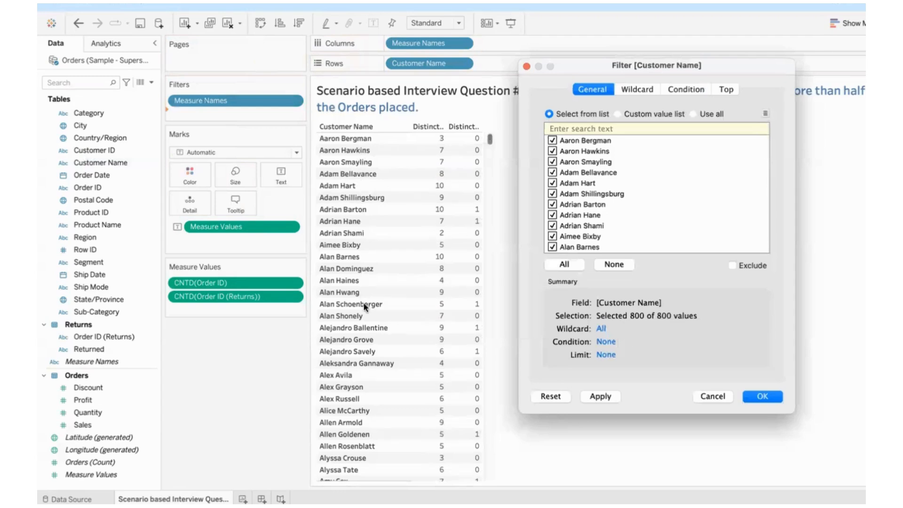
pyautogui.moveTo(374, 150)
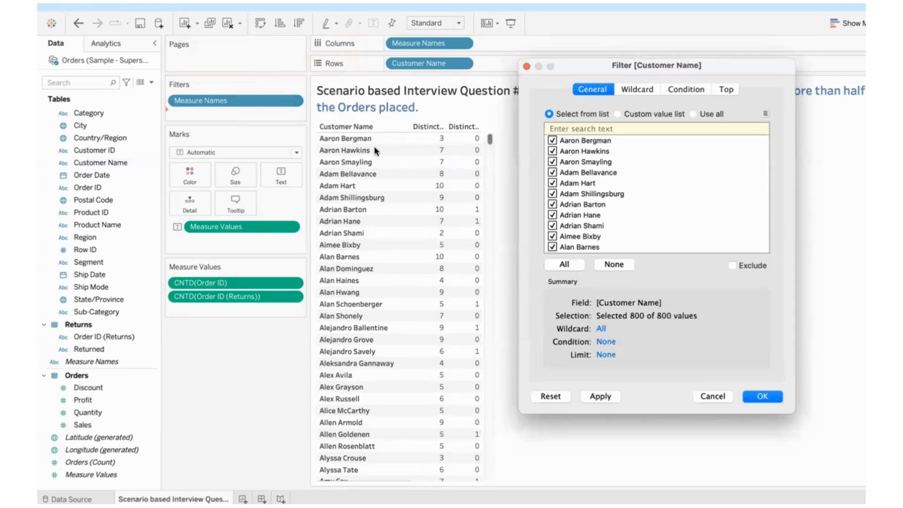
pyautogui.moveTo(416, 145)
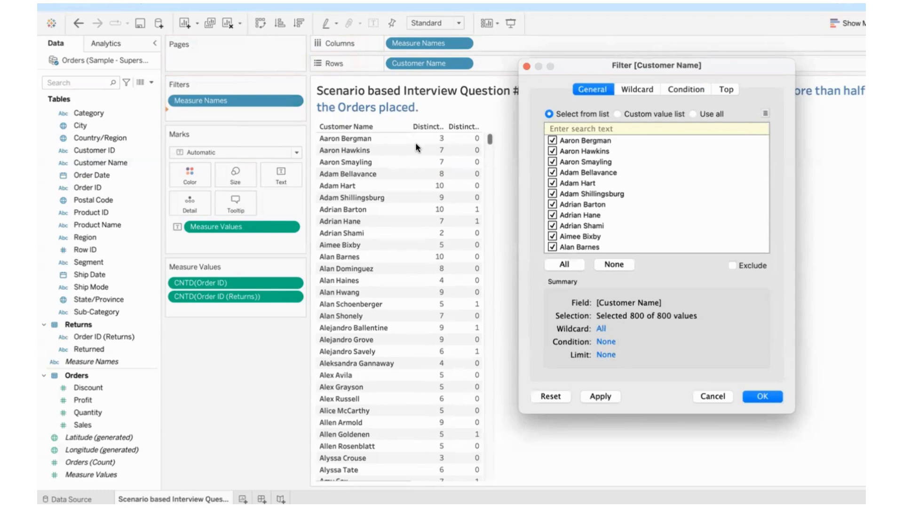
pyautogui.moveTo(599, 120)
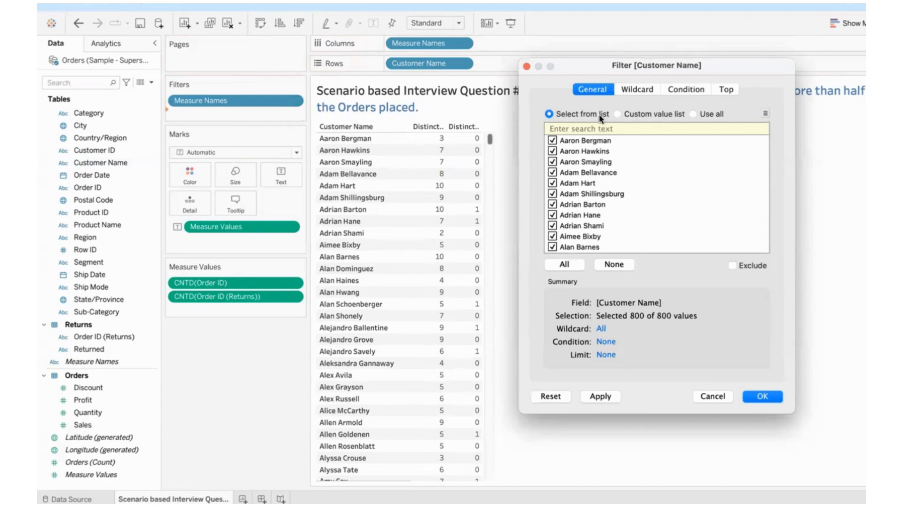
pyautogui.click(686, 89)
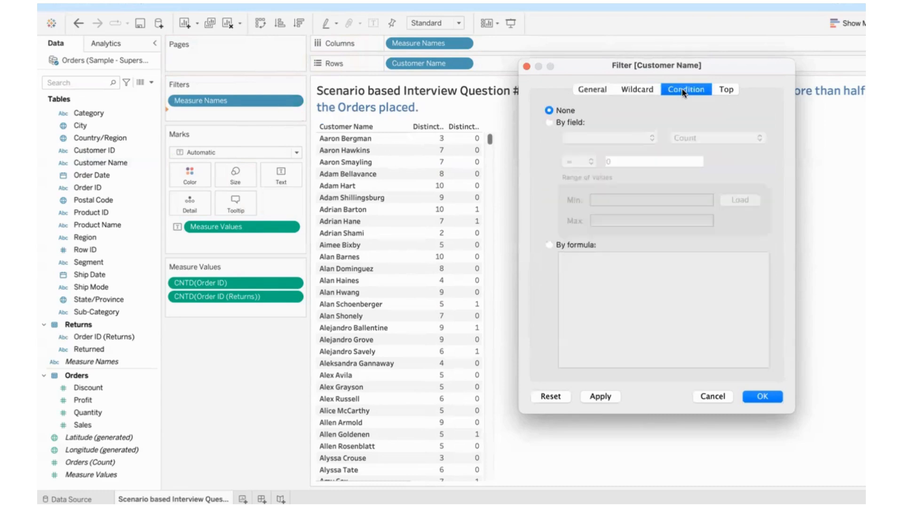
# Filter by formula COUNTD([Order ID (Returns)]) >= COUNTD([Order ID])/2, leaving ten customers
pyautogui.click(549, 244)
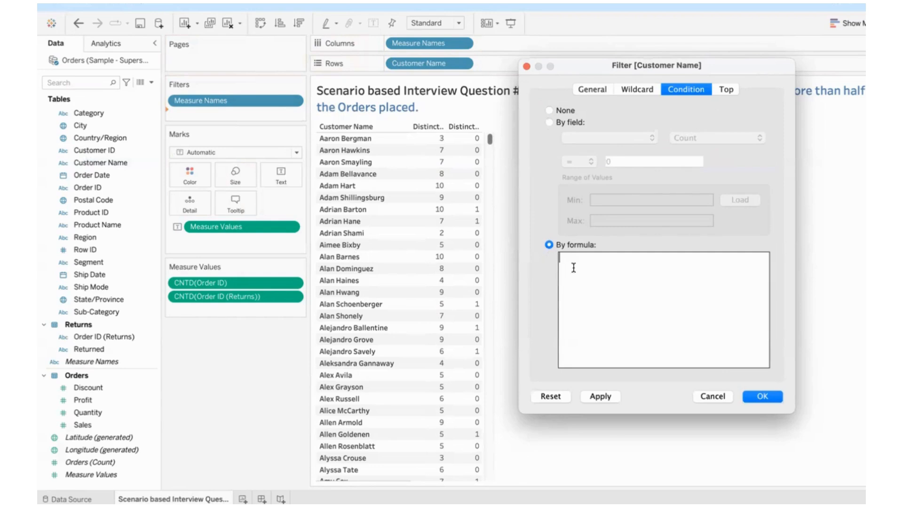
pyautogui.write('count')
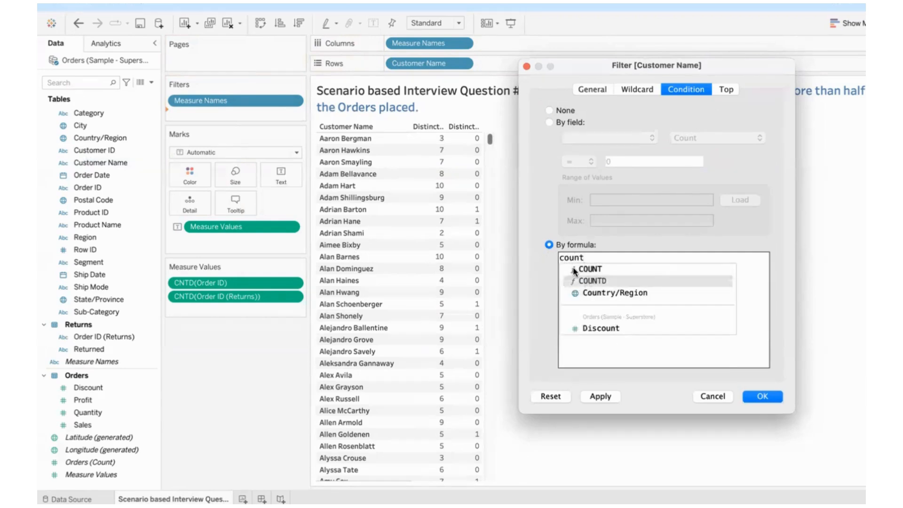
pyautogui.write('COUNTD(or')
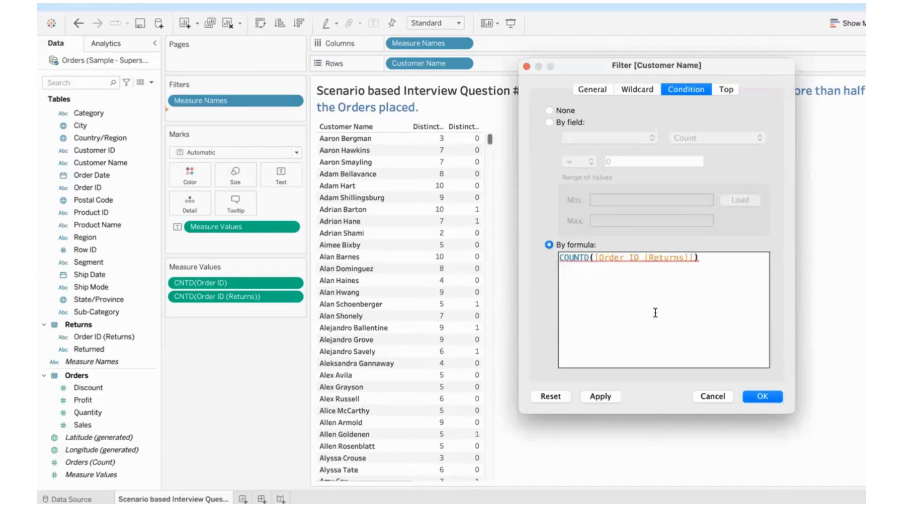
pyautogui.write('>=')
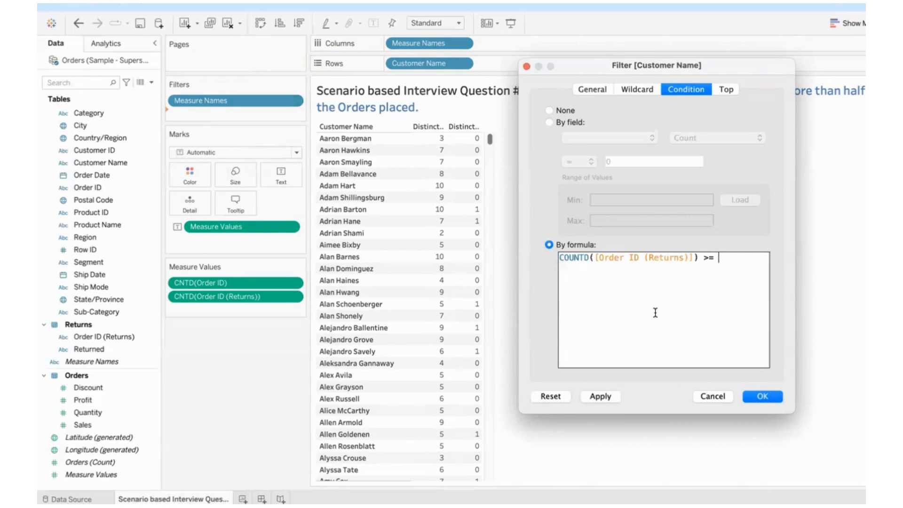
pyautogui.write('count')
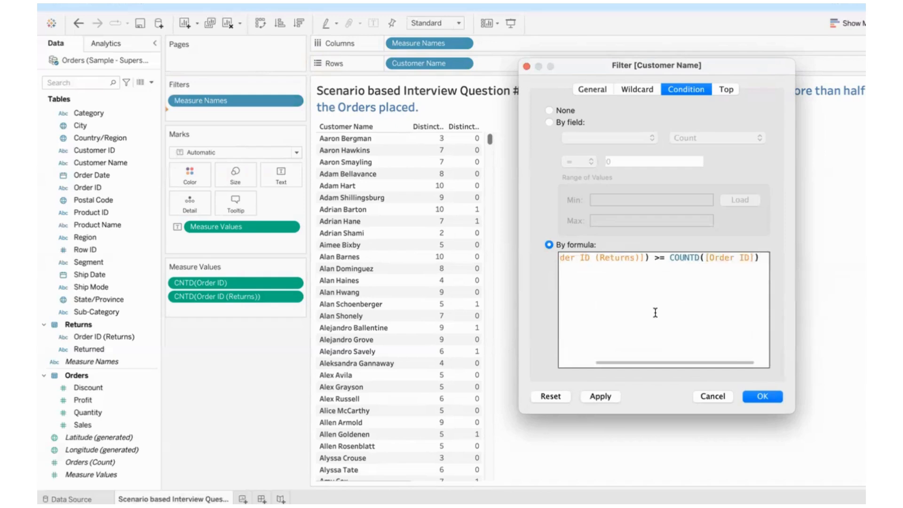
pyautogui.write('/2')
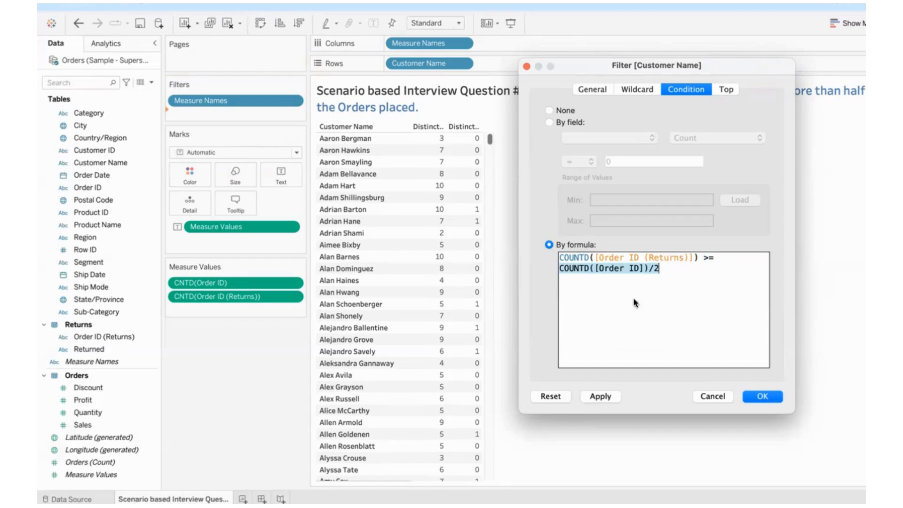
pyautogui.moveTo(585, 278)
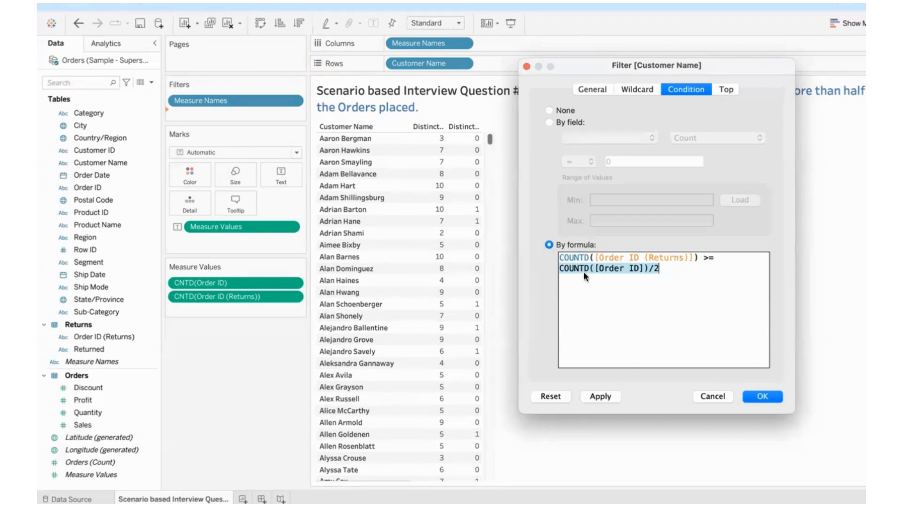
pyautogui.moveTo(654, 280)
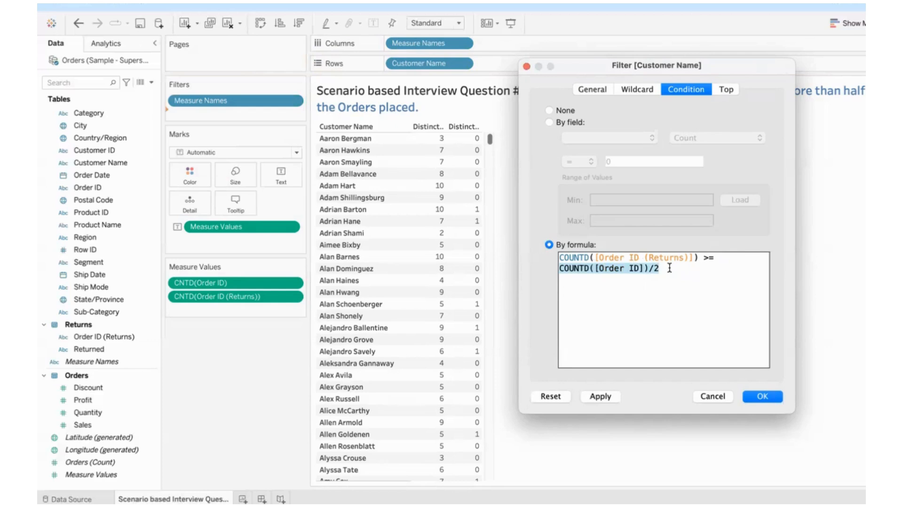
pyautogui.click(765, 396)
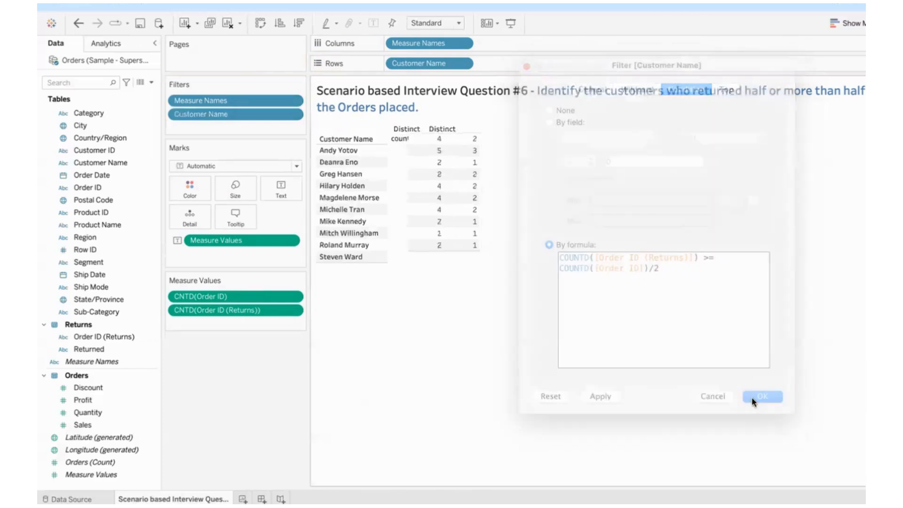
pyautogui.click(762, 396)
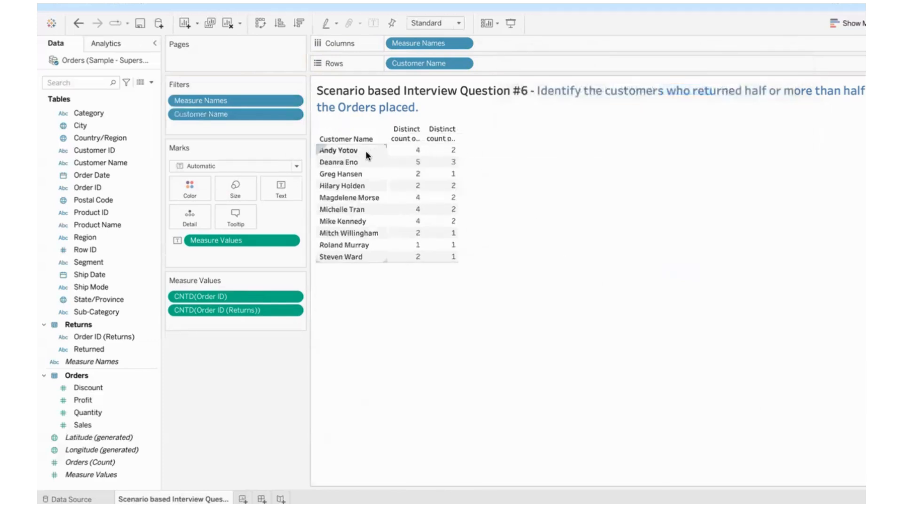
pyautogui.moveTo(439, 152)
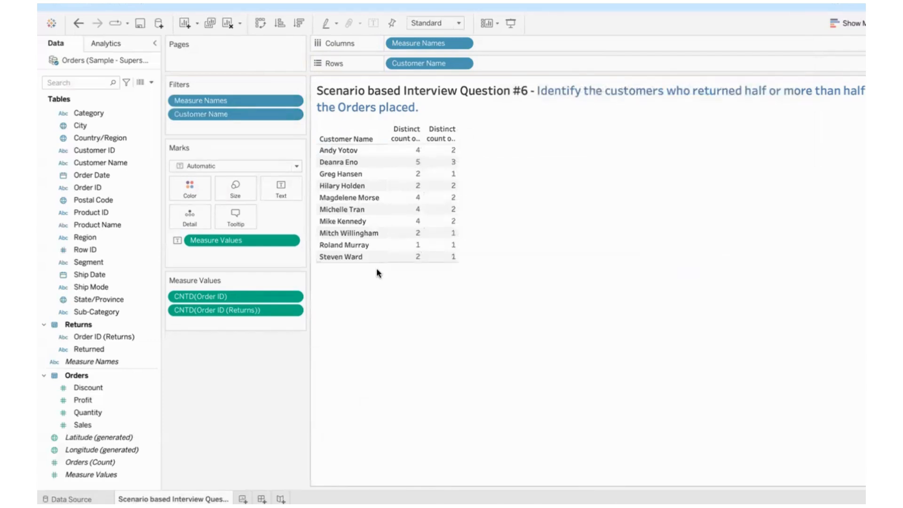
pyautogui.moveTo(400, 173)
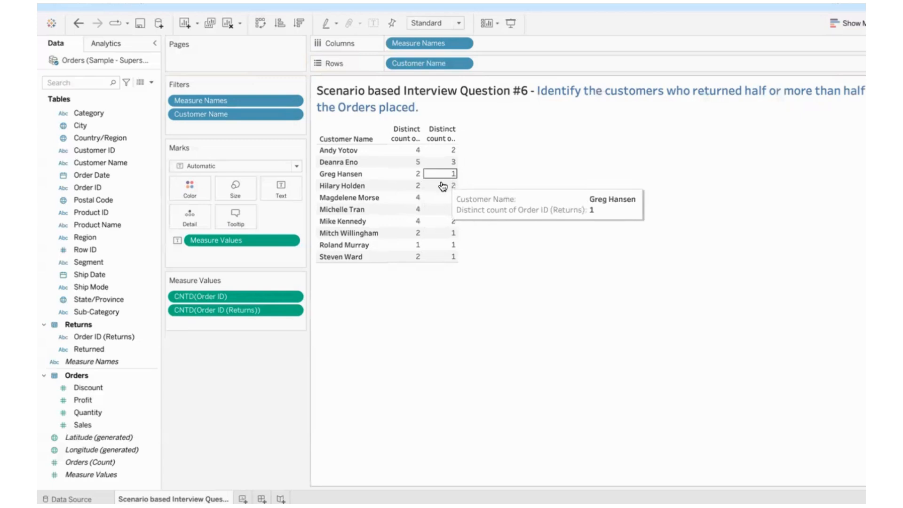
pyautogui.moveTo(451, 262)
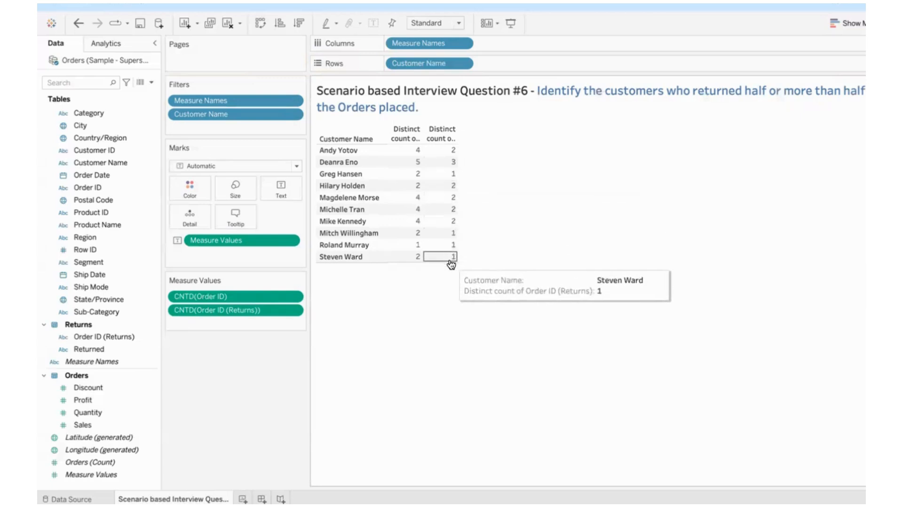
pyautogui.moveTo(452, 281)
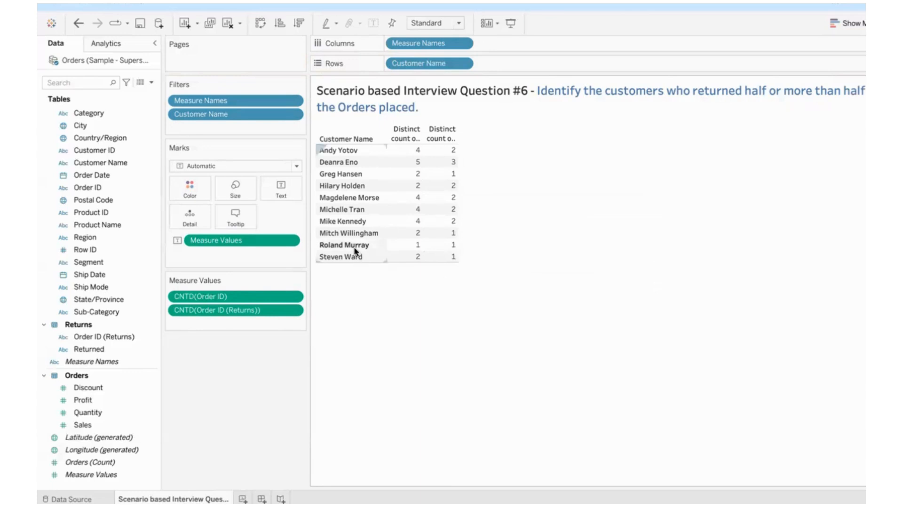
pyautogui.click(345, 245)
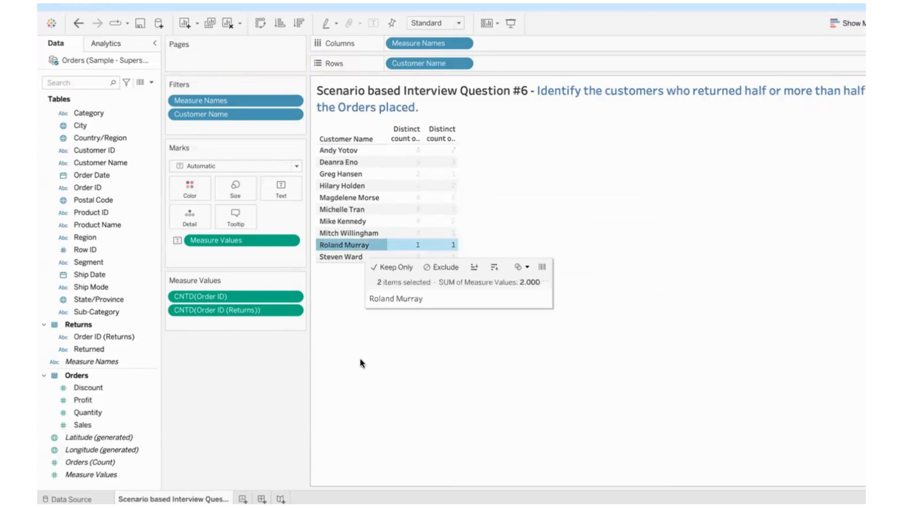
pyautogui.click(361, 363)
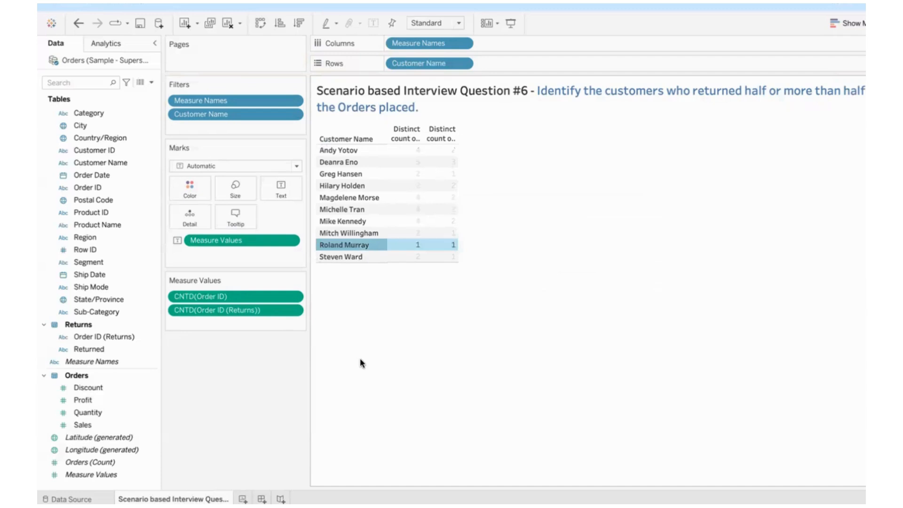
pyautogui.moveTo(455, 245)
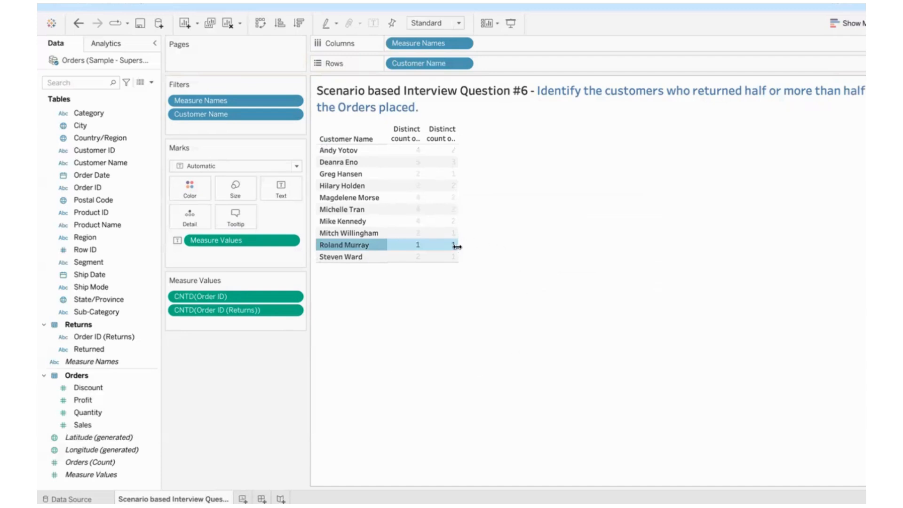
pyautogui.moveTo(483, 246)
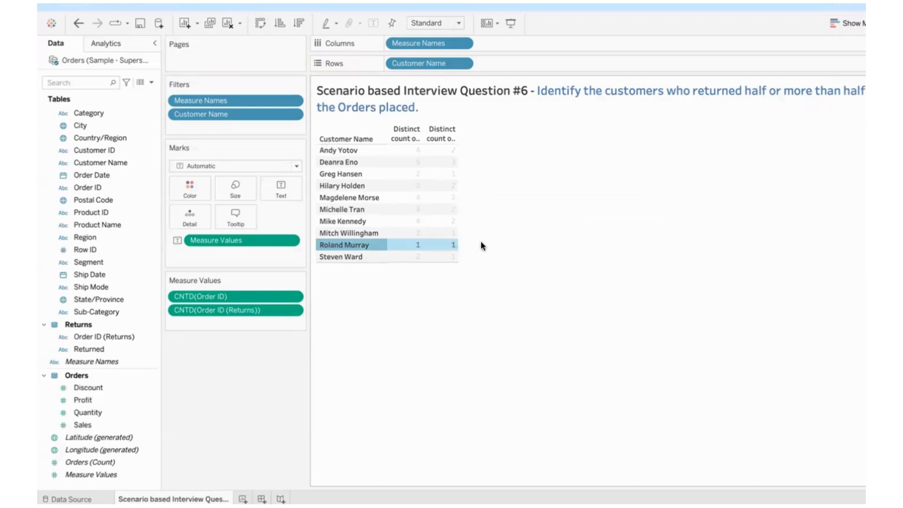
pyautogui.moveTo(463, 248)
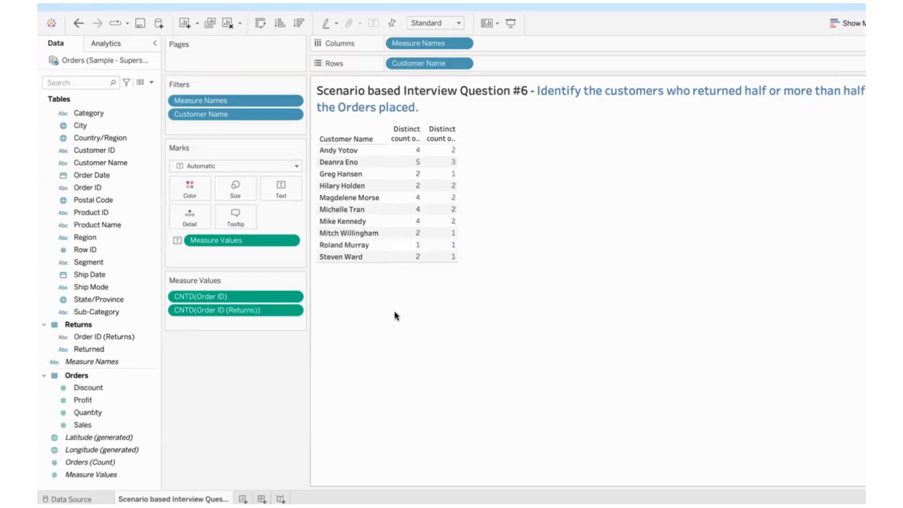
pyautogui.moveTo(401, 244)
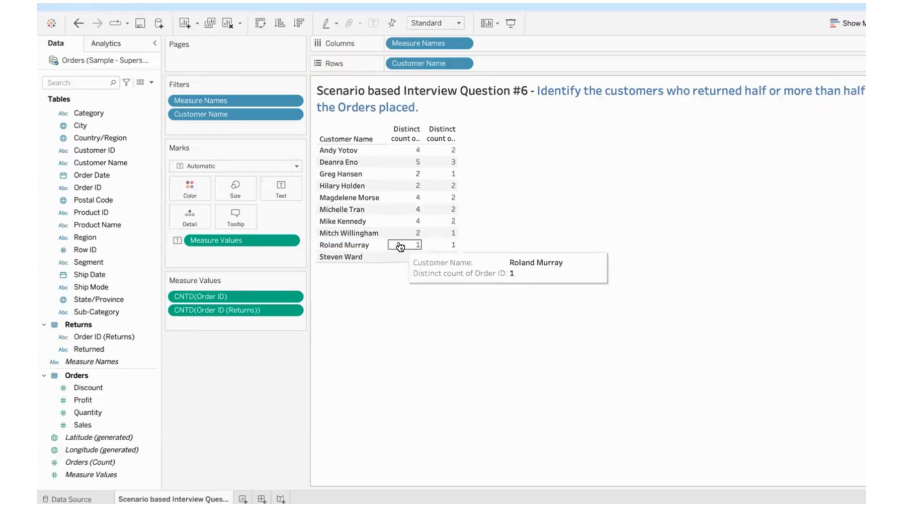
pyautogui.moveTo(435, 246)
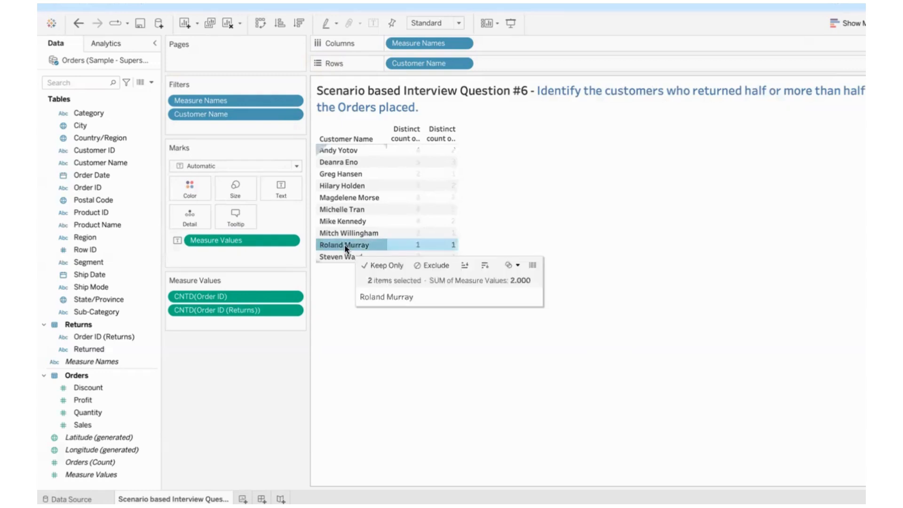
pyautogui.click(371, 385)
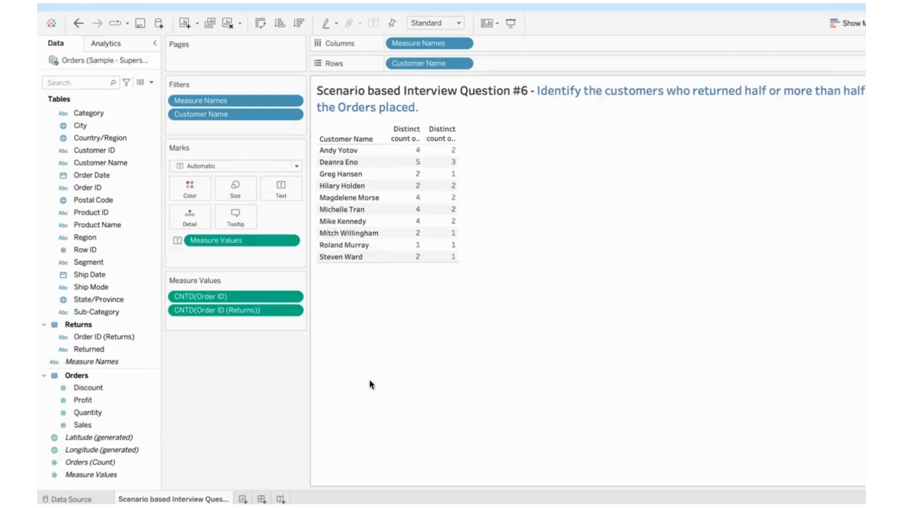
pyautogui.moveTo(418, 198)
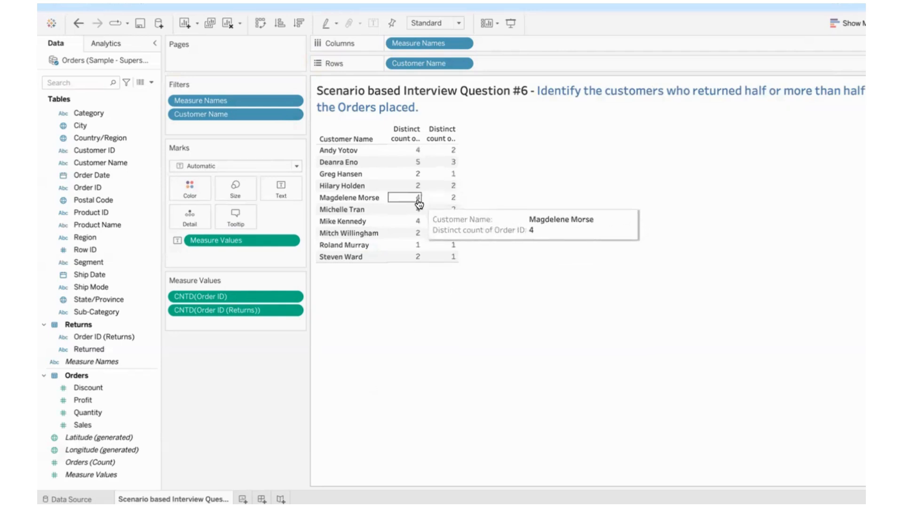
pyautogui.moveTo(510, 265)
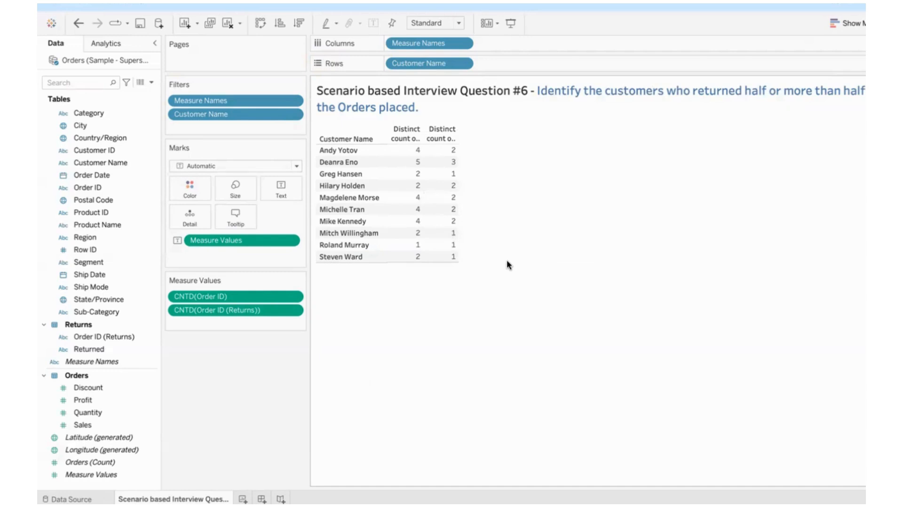
pyautogui.click(408, 245)
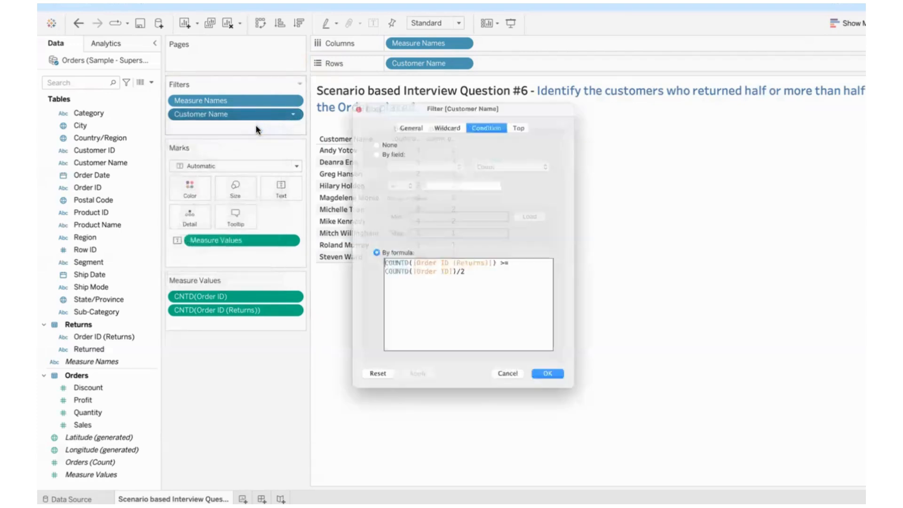
# Extend the formula with AND COUNTD([Order ID]) > 1 and apply it, dropping Roland Murray
pyautogui.write('AND')
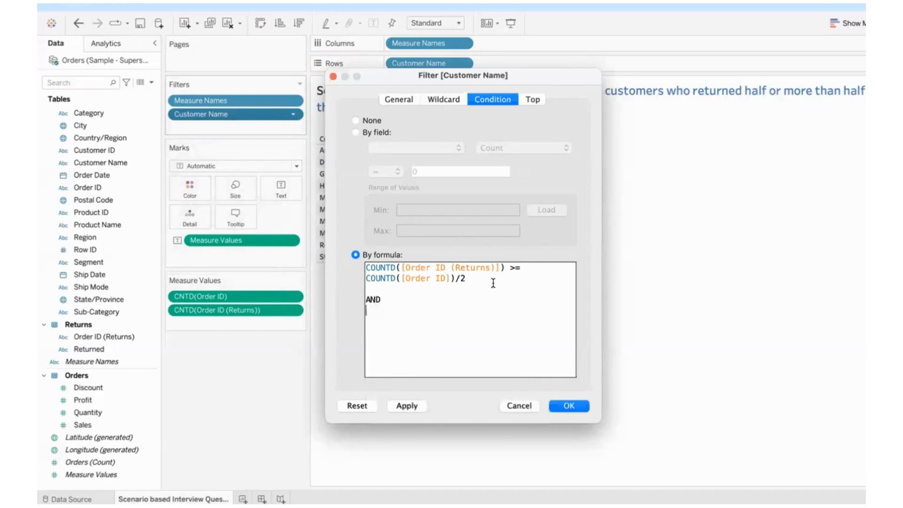
pyautogui.write('count')
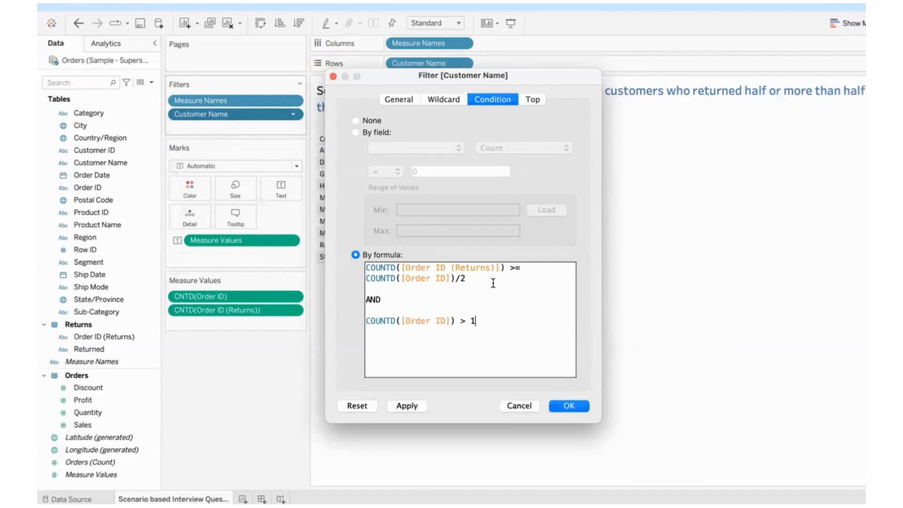
pyautogui.moveTo(460, 76); pyautogui.dragTo(584, 69)
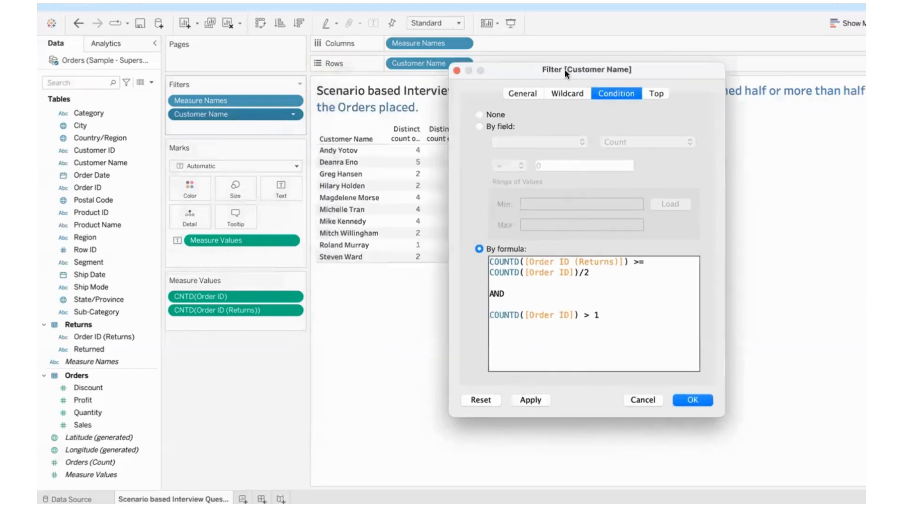
pyautogui.click(531, 400)
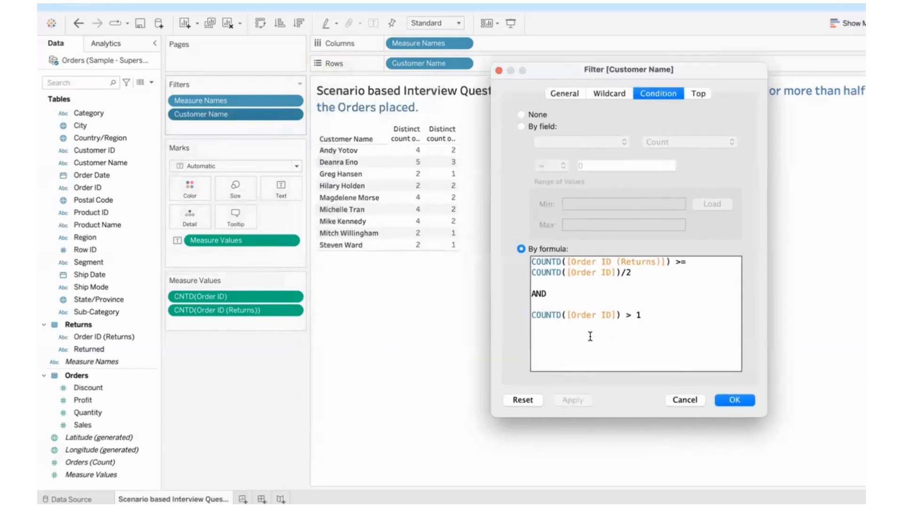
pyautogui.moveTo(352, 223)
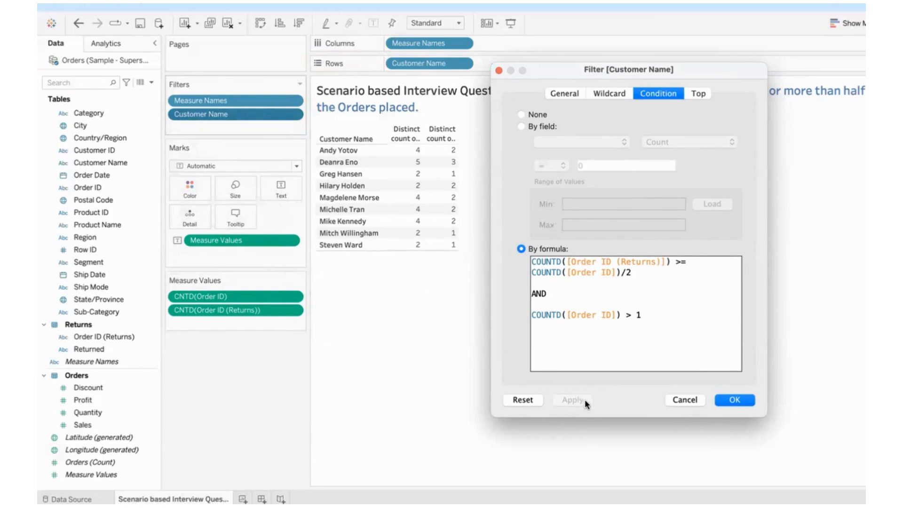
pyautogui.moveTo(408, 151)
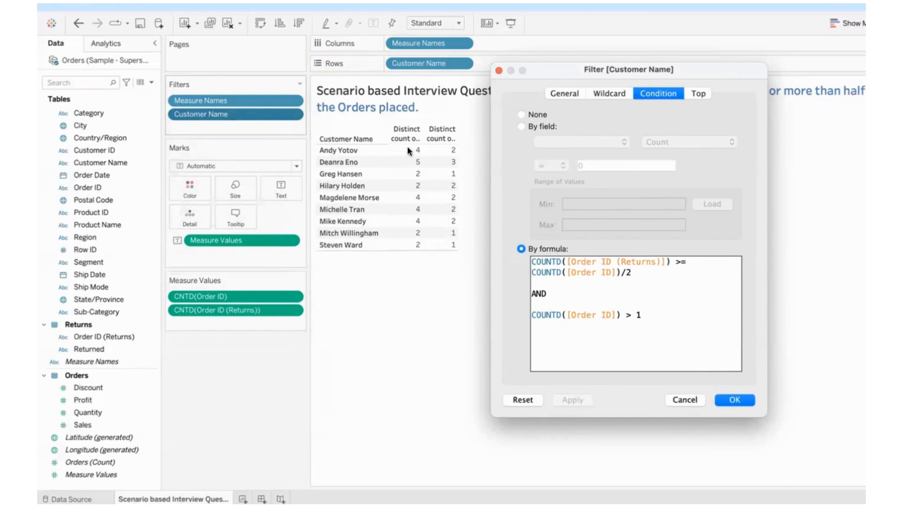
pyautogui.moveTo(416, 251)
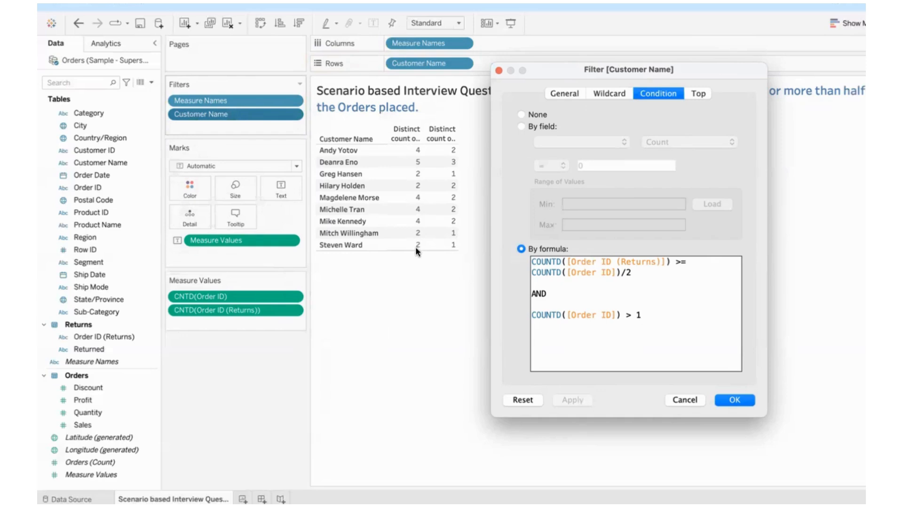
pyautogui.moveTo(461, 228)
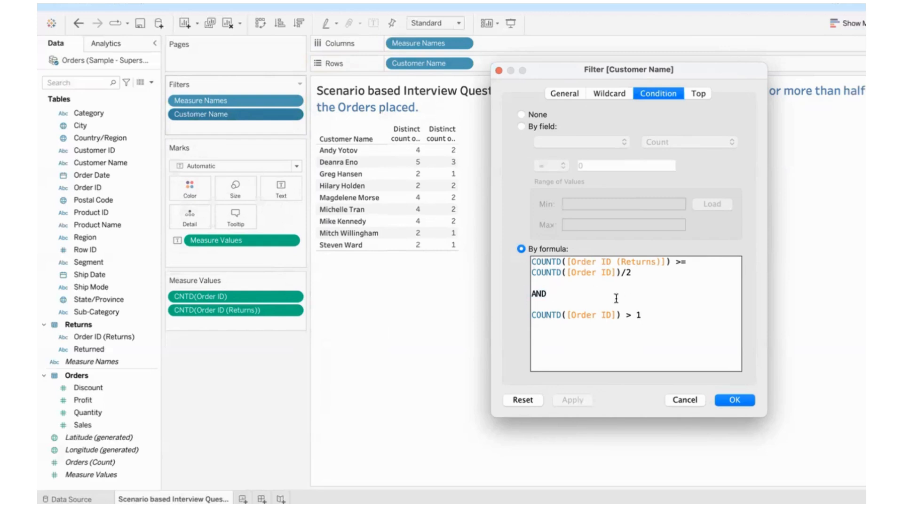
pyautogui.moveTo(662, 312)
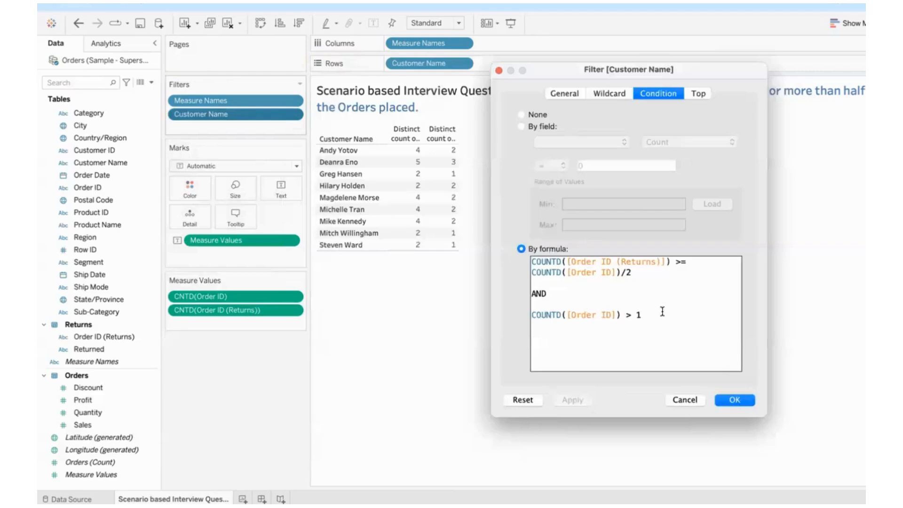
pyautogui.moveTo(655, 305)
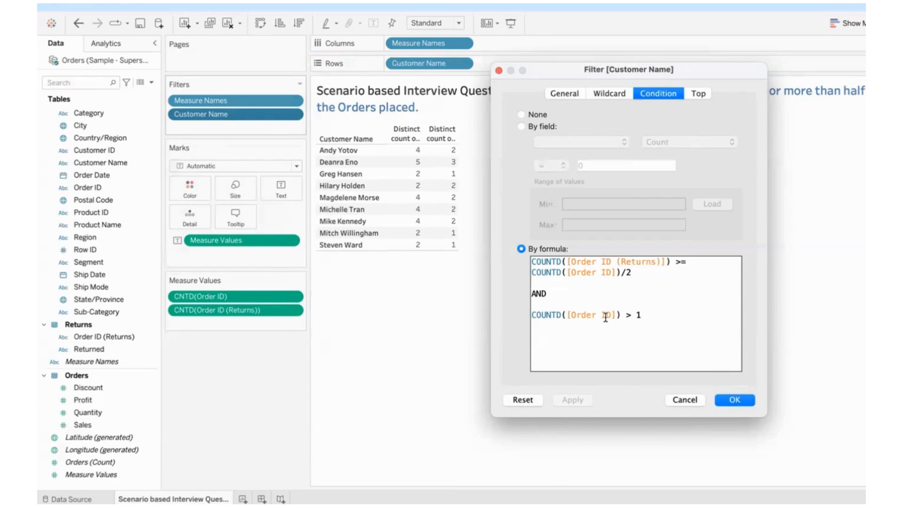
pyautogui.click(736, 400)
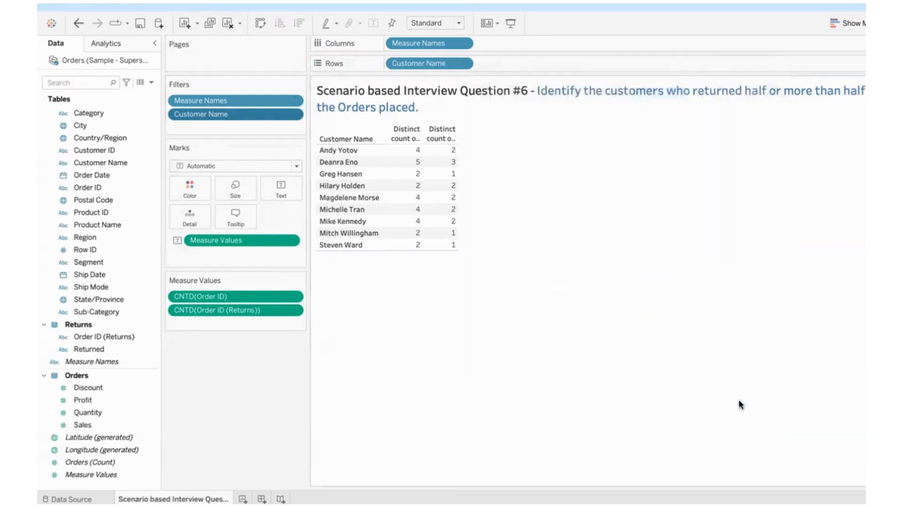
pyautogui.moveTo(460, 302)
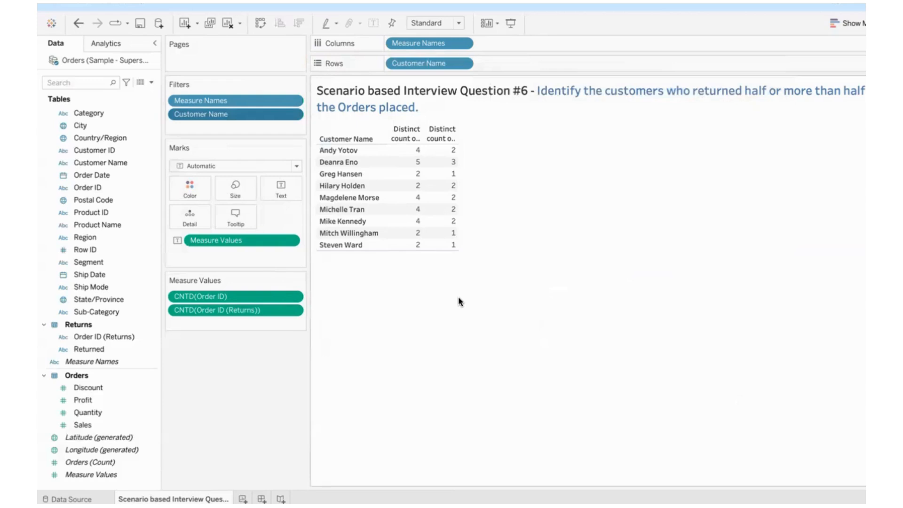
pyautogui.moveTo(496, 189)
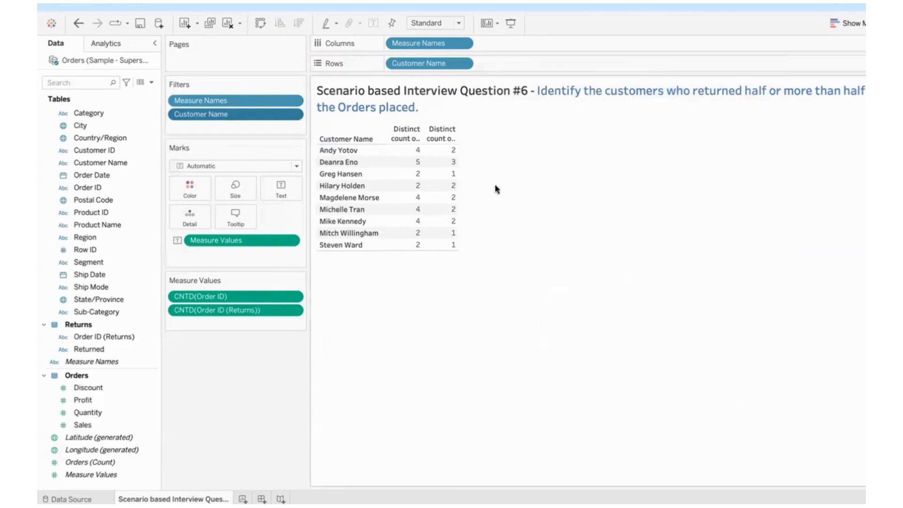
pyautogui.moveTo(468, 295)
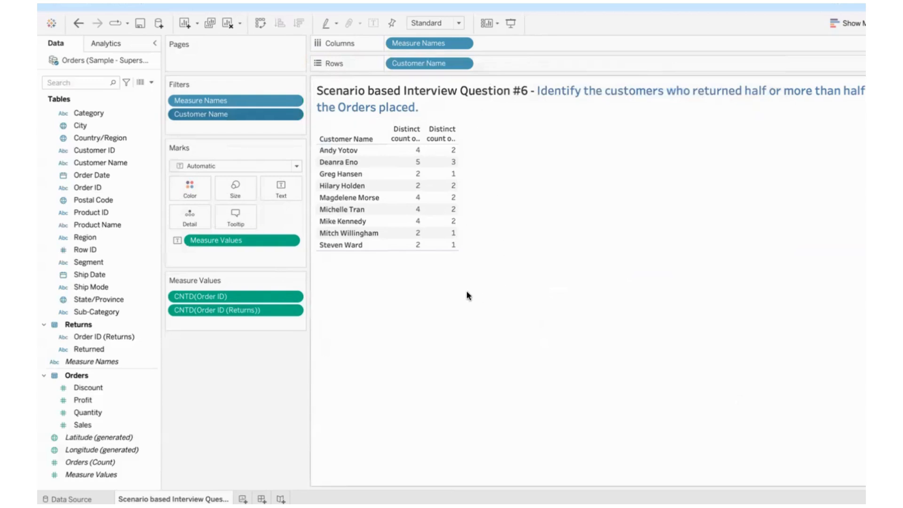